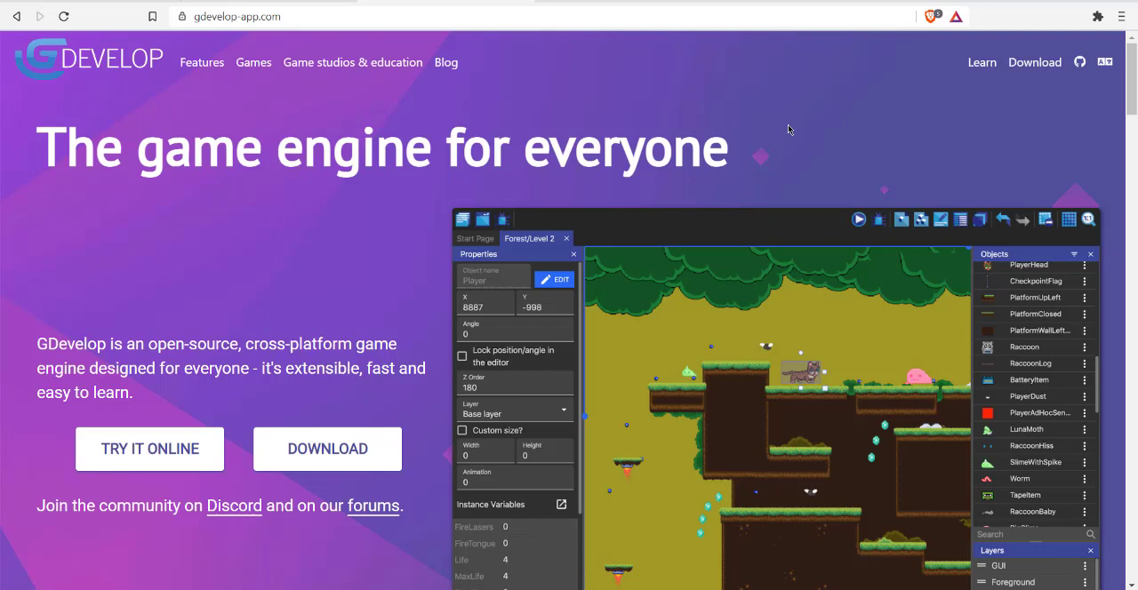
pyautogui.moveTo(780, 130)
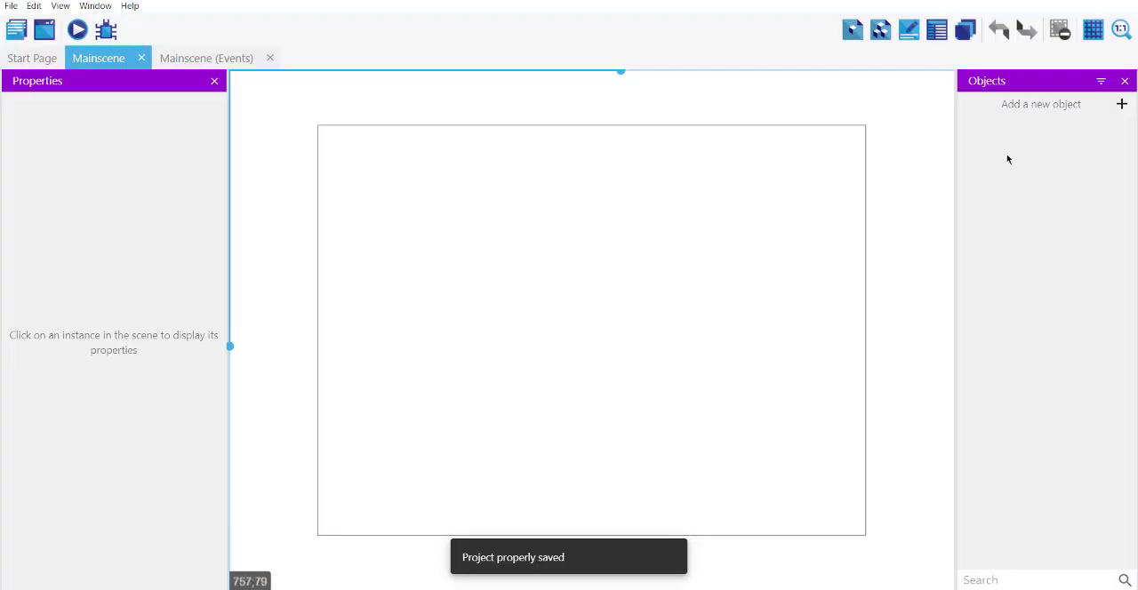
pyautogui.moveTo(772, 126)
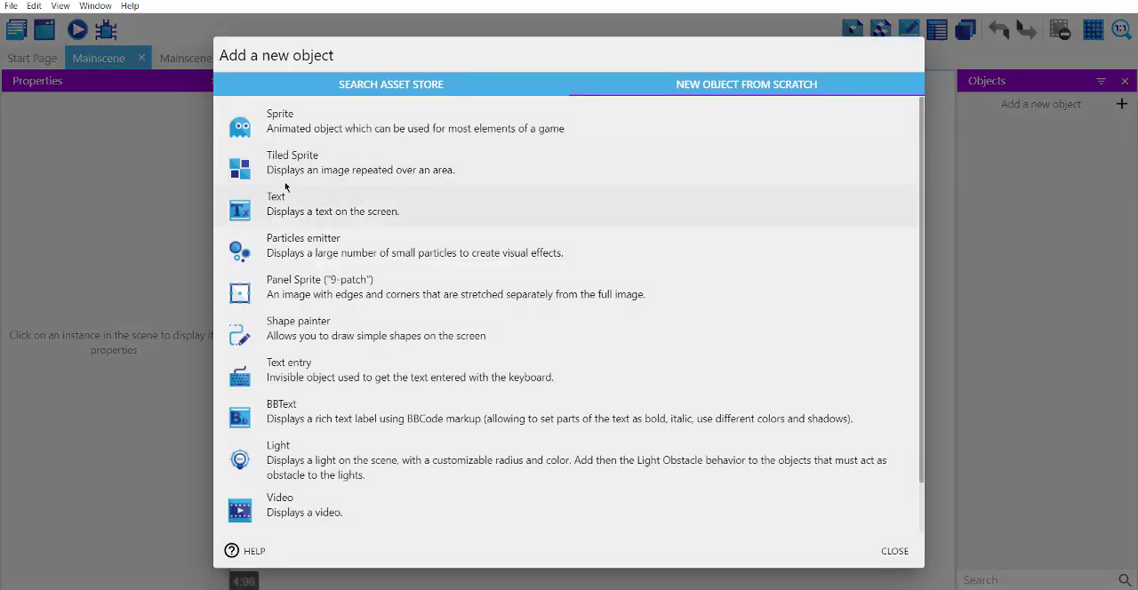
# - Create a trial Sprite object, glance at its behaviors, and dismiss its settings
pyautogui.click(311, 120)
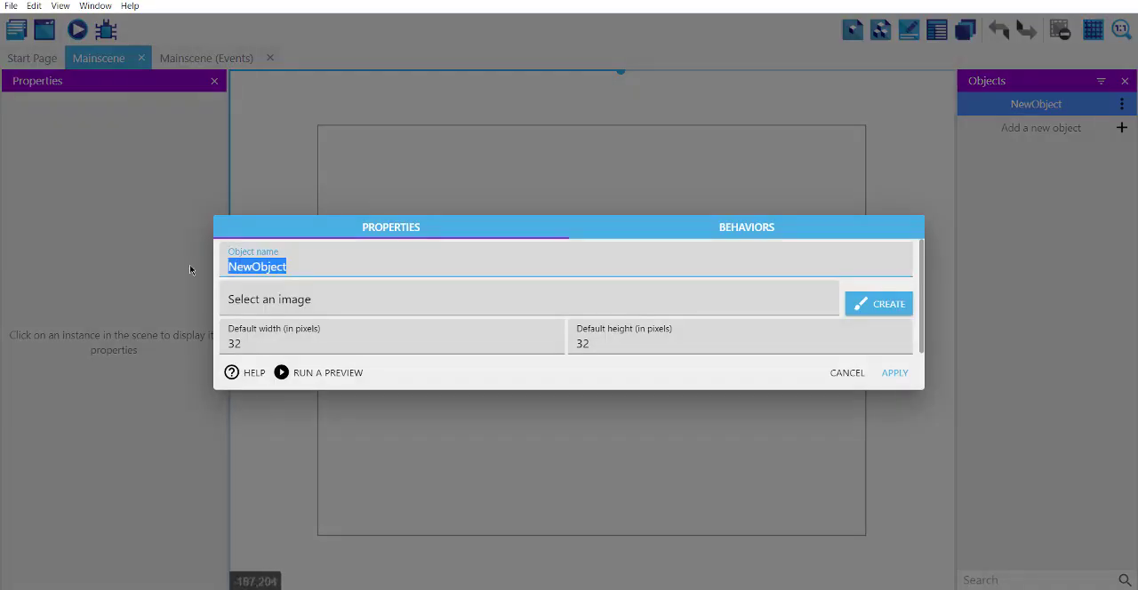
pyautogui.write('bck')
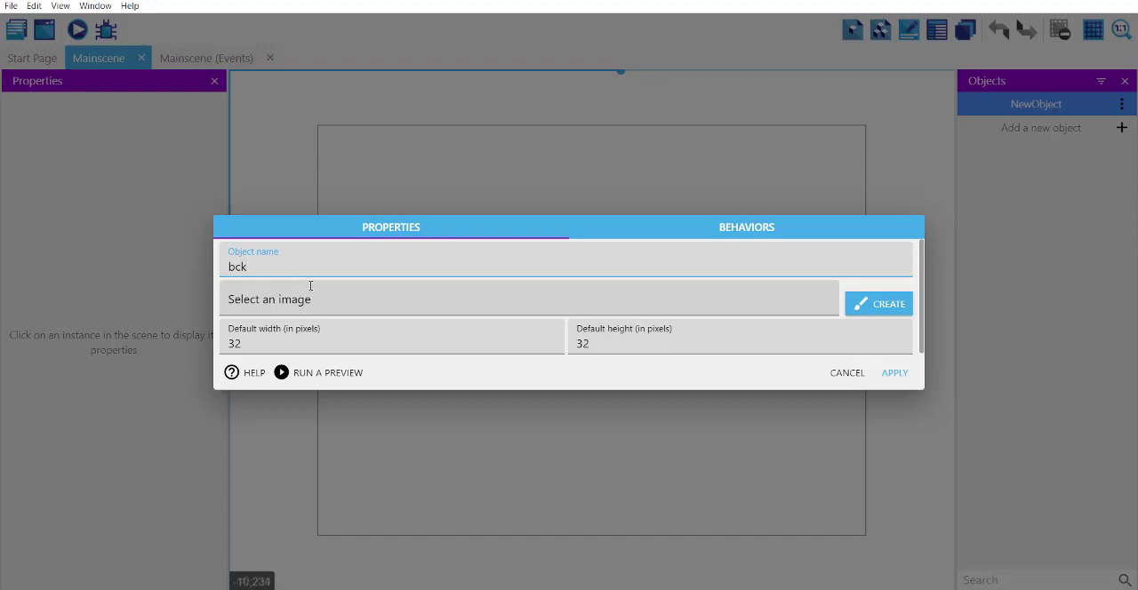
pyautogui.click(746, 227)
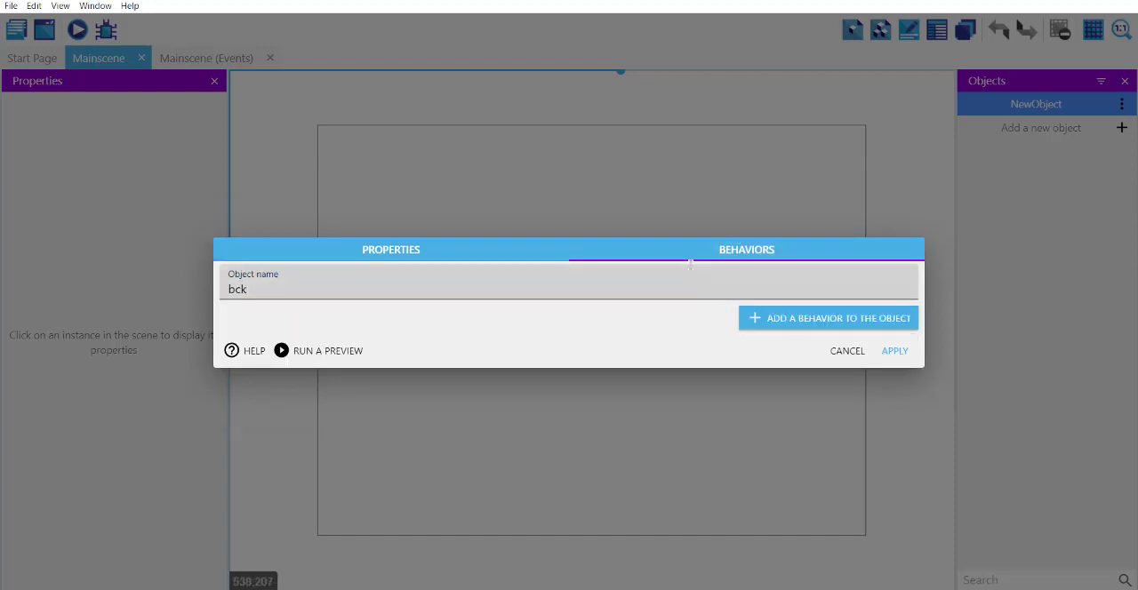
pyautogui.click(846, 351)
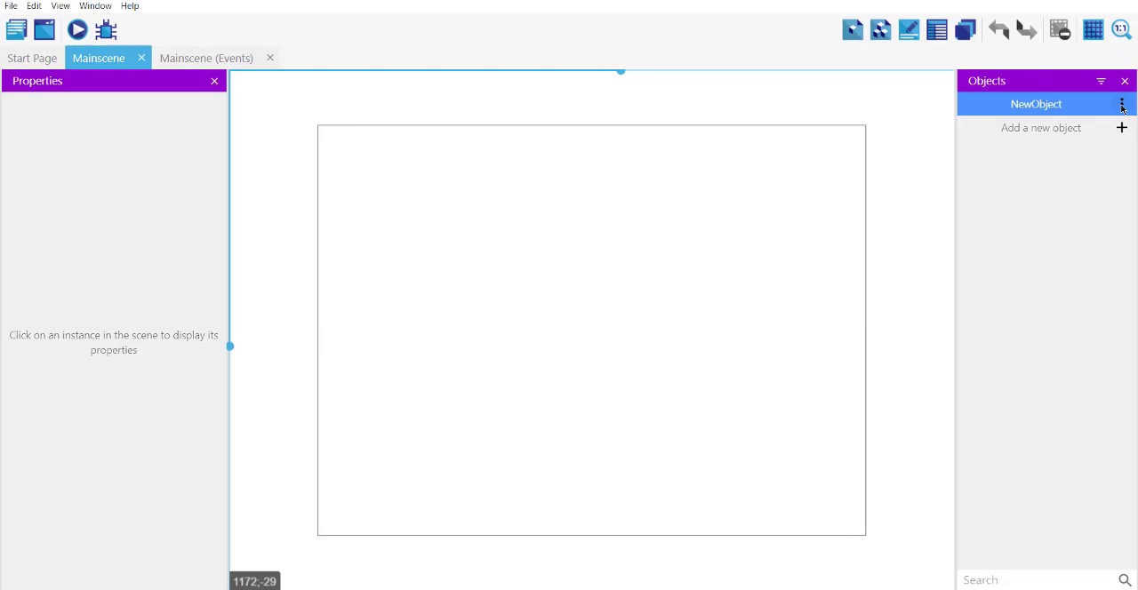
# - Delete the trial sprite object, also removing its references
pyautogui.click(1120, 103)
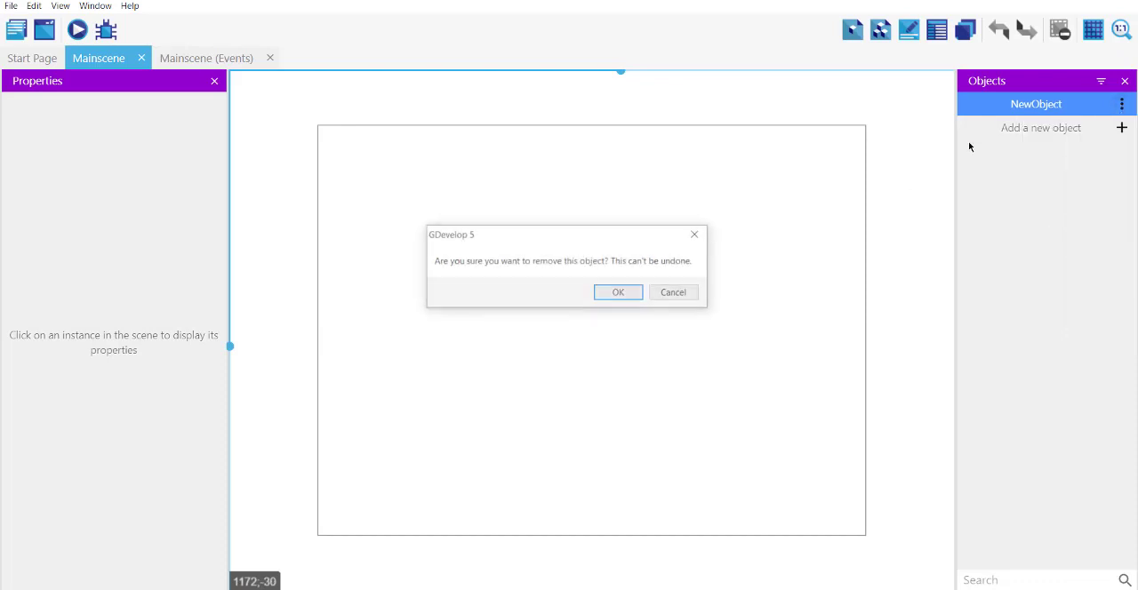
pyautogui.click(620, 292)
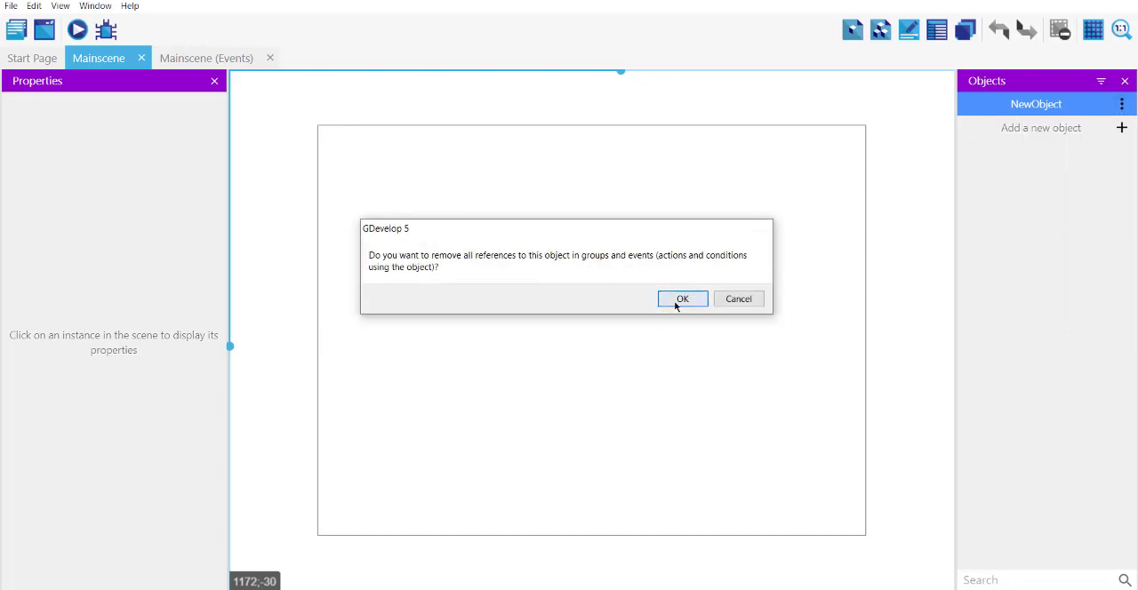
pyautogui.click(682, 299)
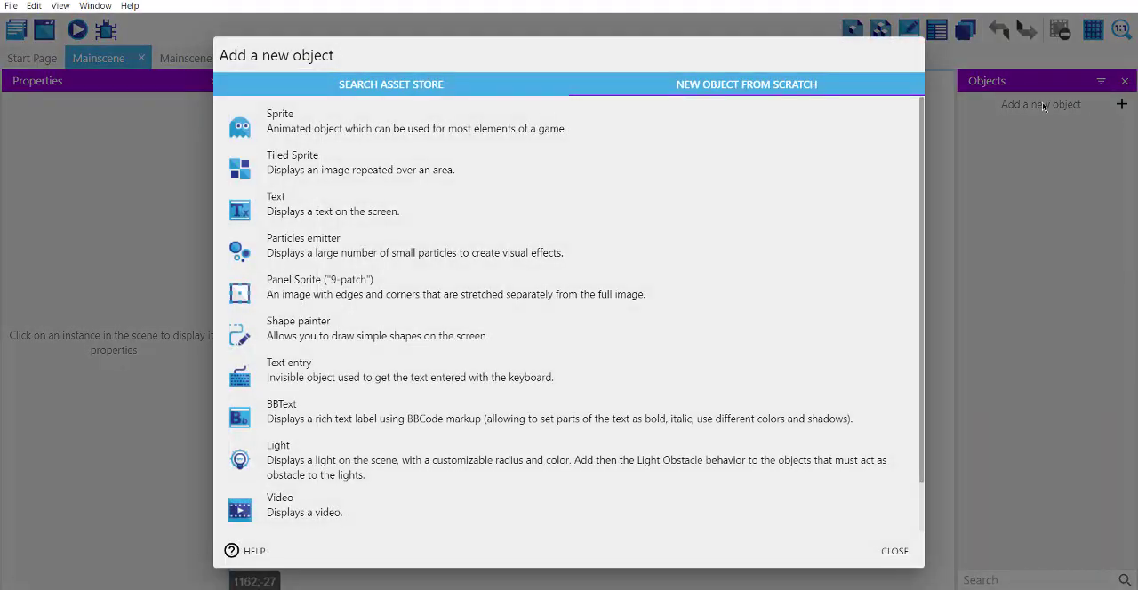
# - Add the Forest Background tiled sprite from the asset store to the game
pyautogui.click(392, 83)
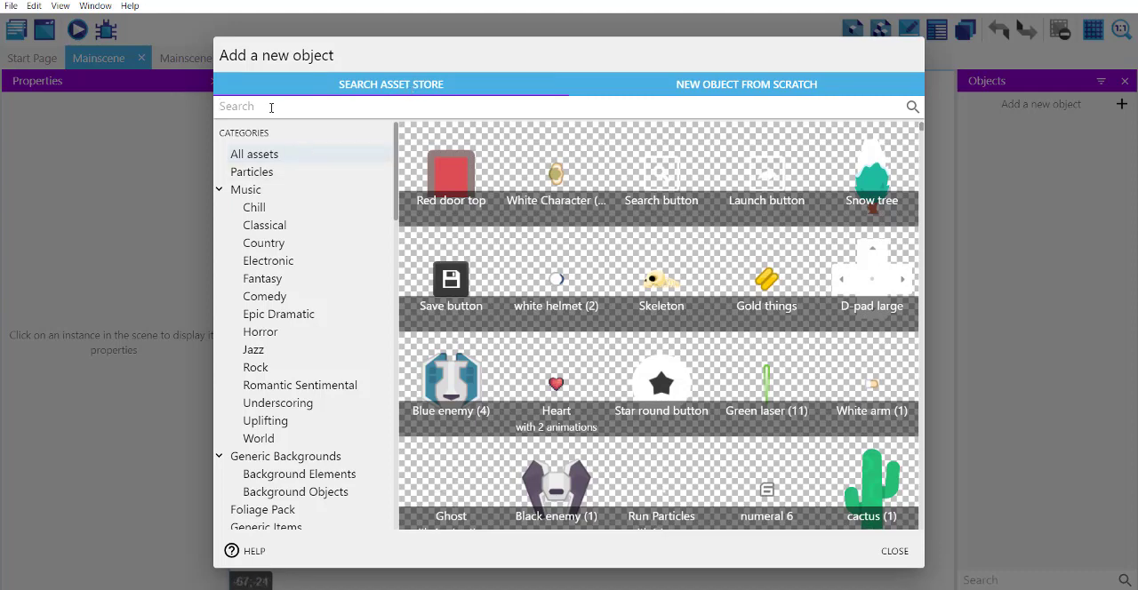
pyautogui.write('snow')
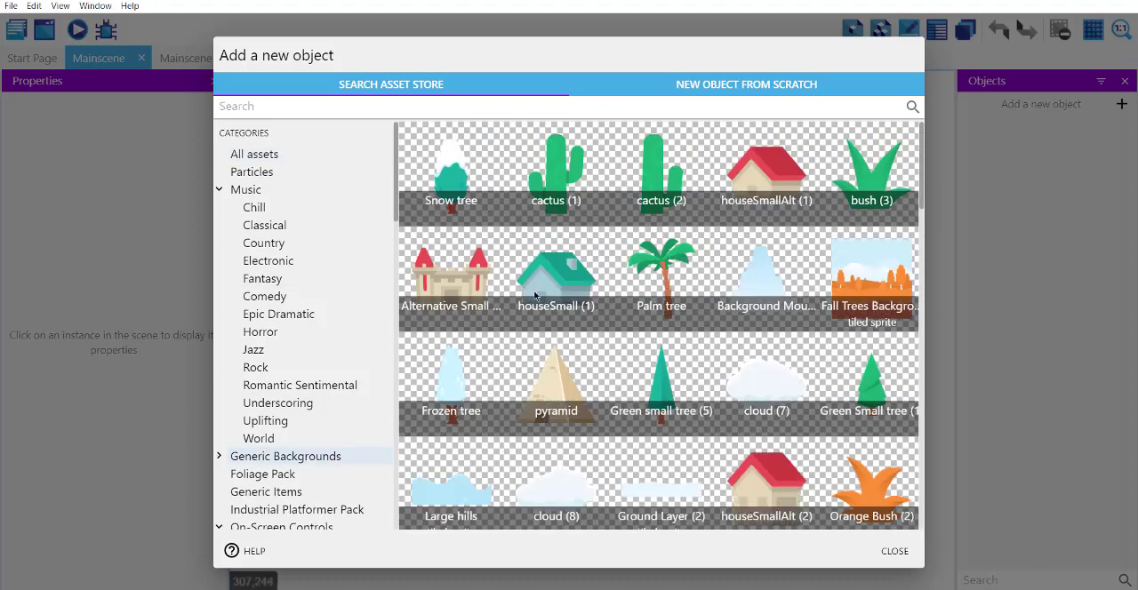
pyautogui.scroll(-3)
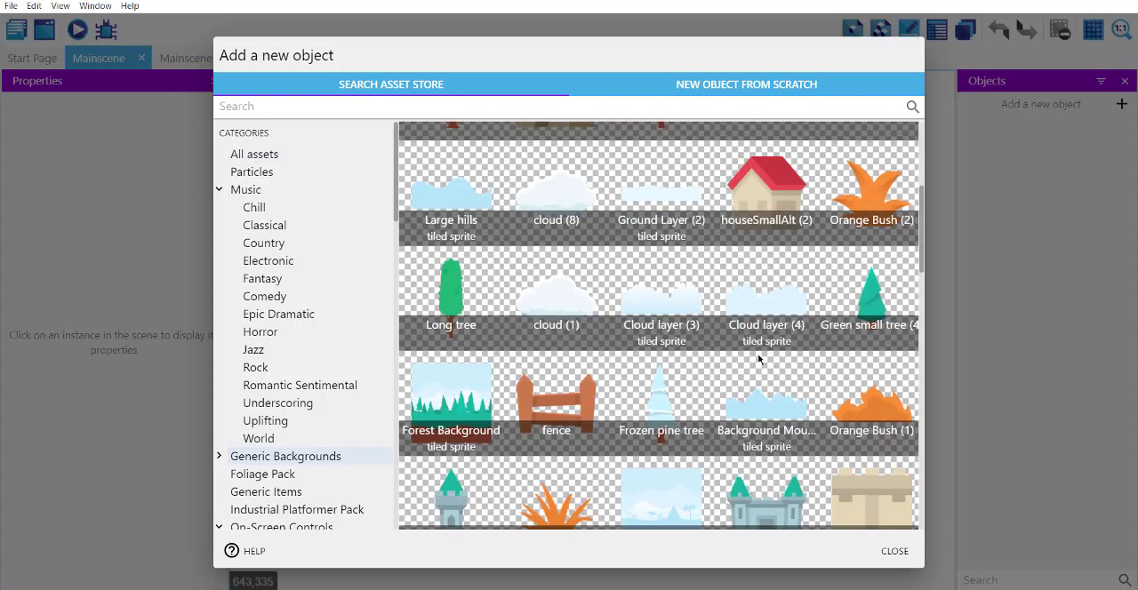
pyautogui.scroll(-3)
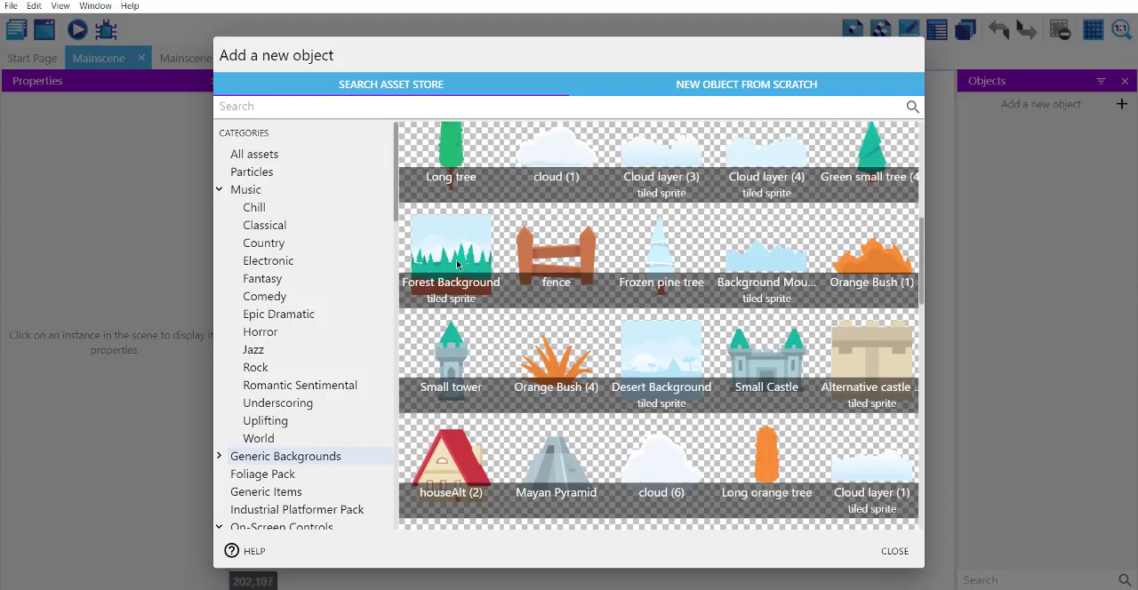
pyautogui.click(451, 253)
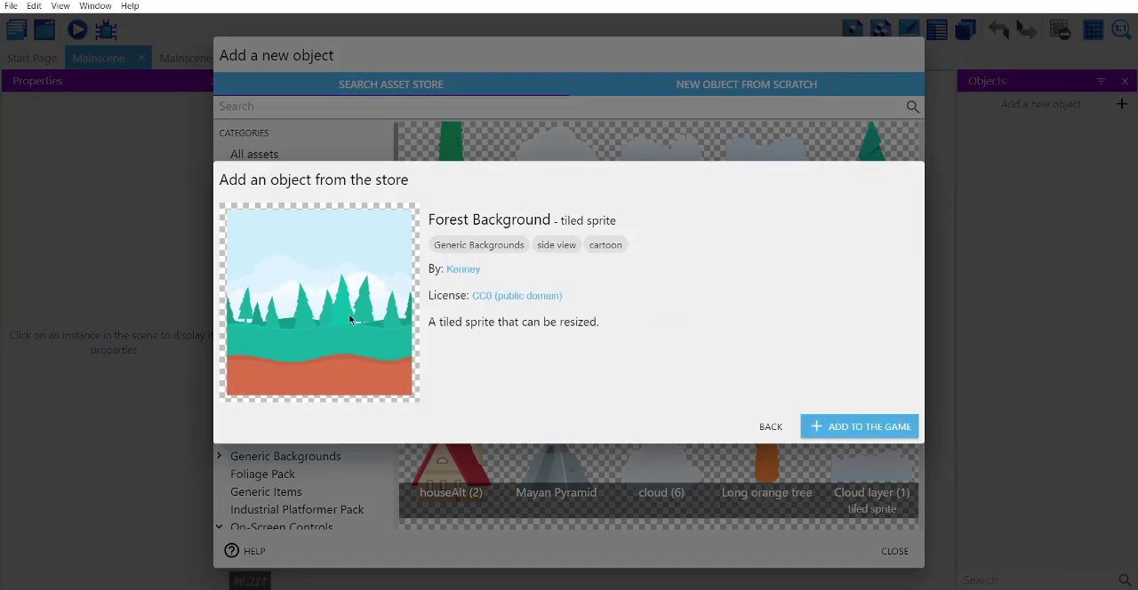
pyautogui.moveTo(320, 283)
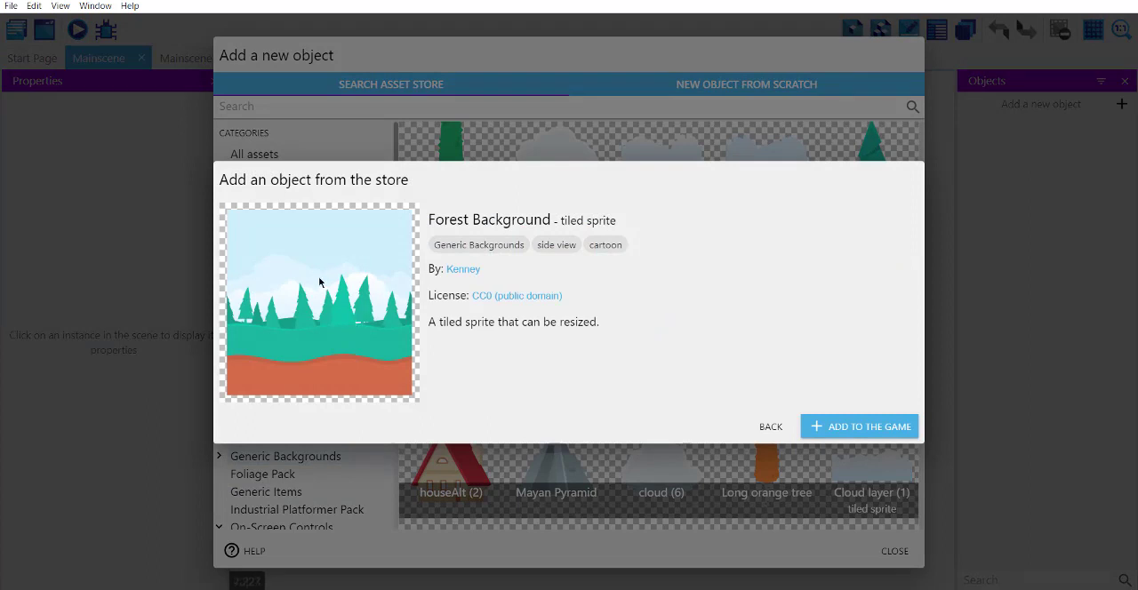
pyautogui.click(859, 426)
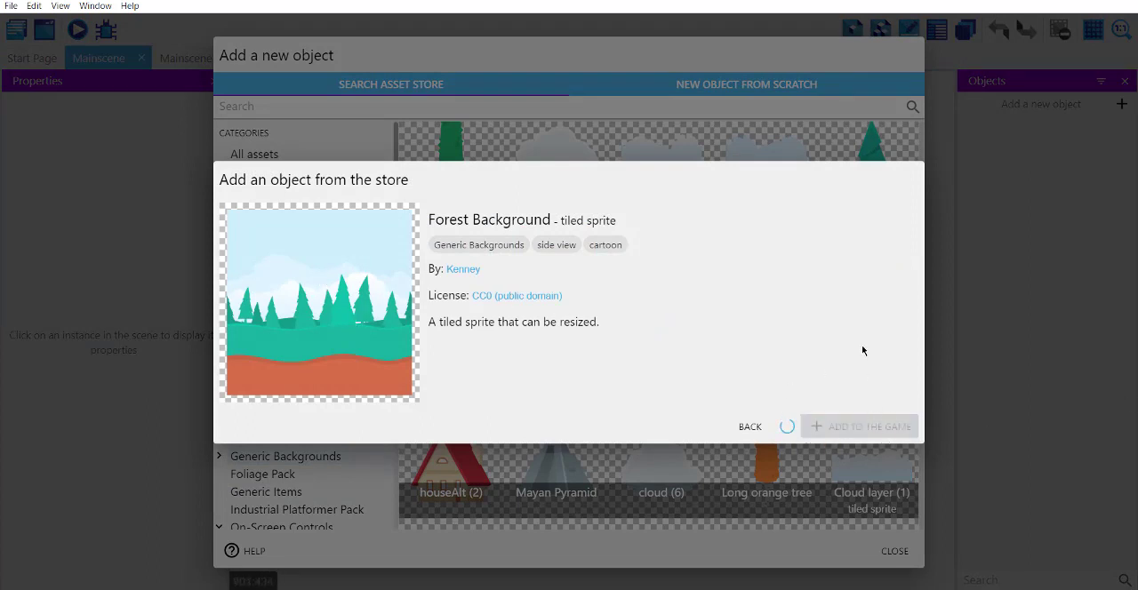
pyautogui.click(868, 425)
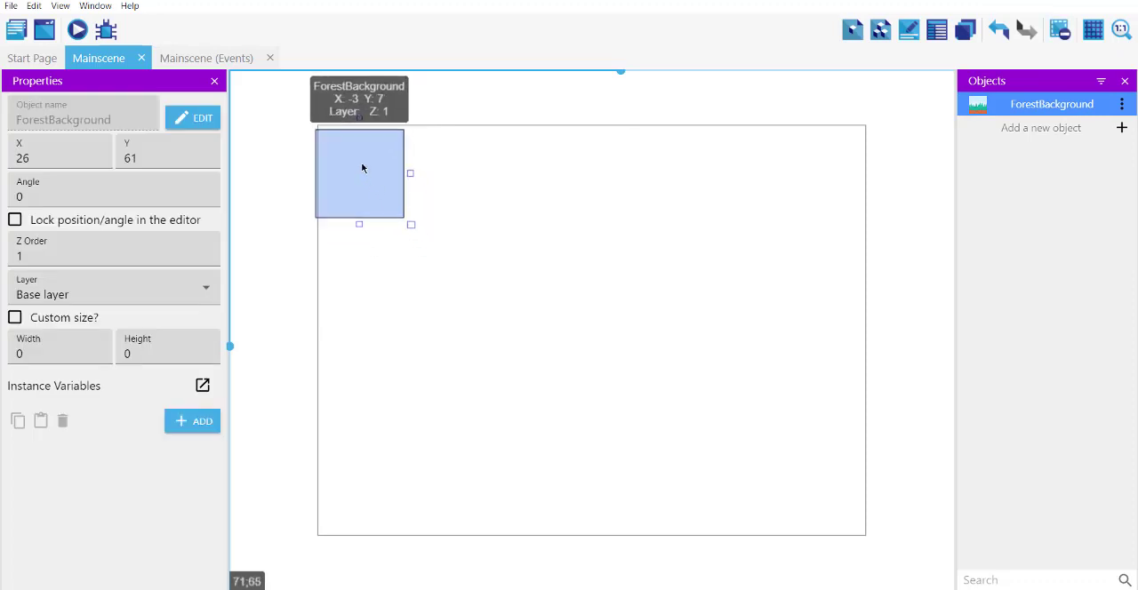
# - Resize the ForestBackground instance to fill the scene area and save the project
pyautogui.moveTo(359, 174); pyautogui.dragTo(355, 160)
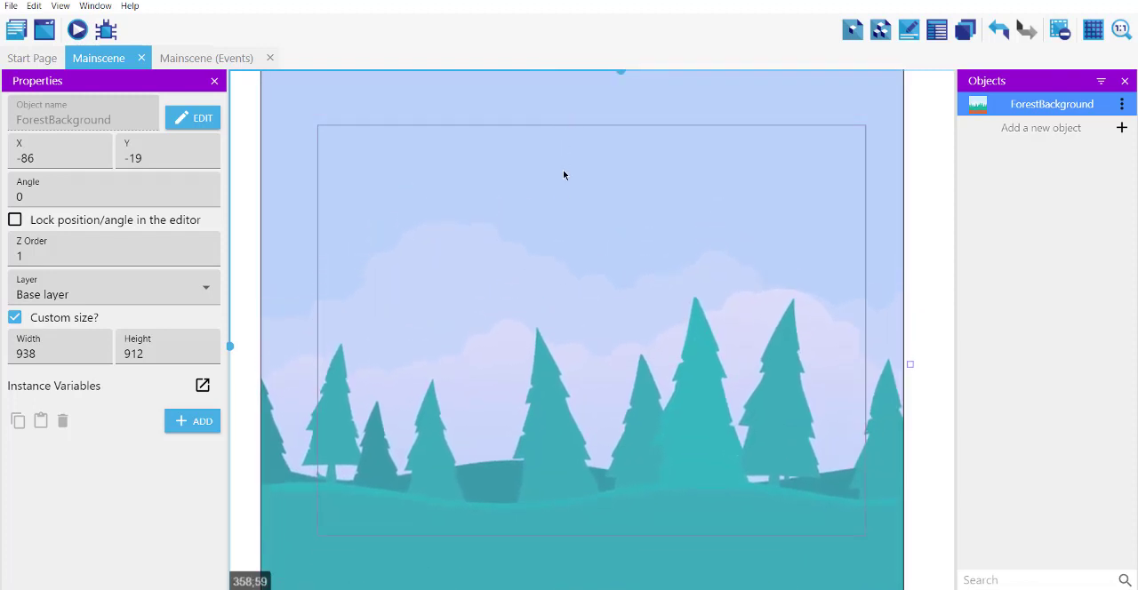
pyautogui.moveTo(563, 175); pyautogui.dragTo(575, 187)
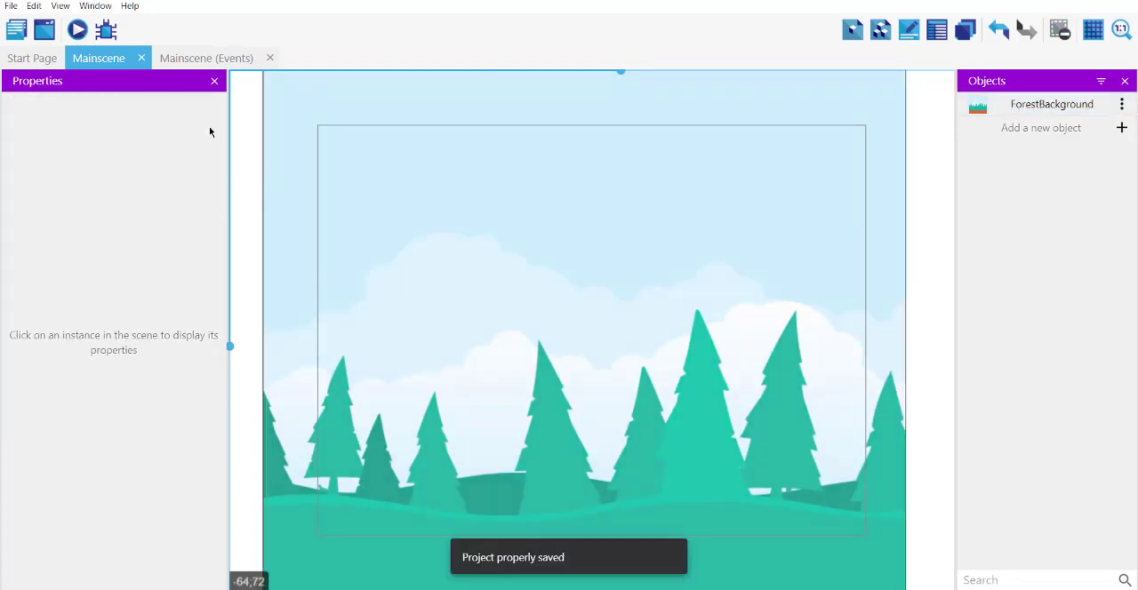
pyautogui.click(77, 28)
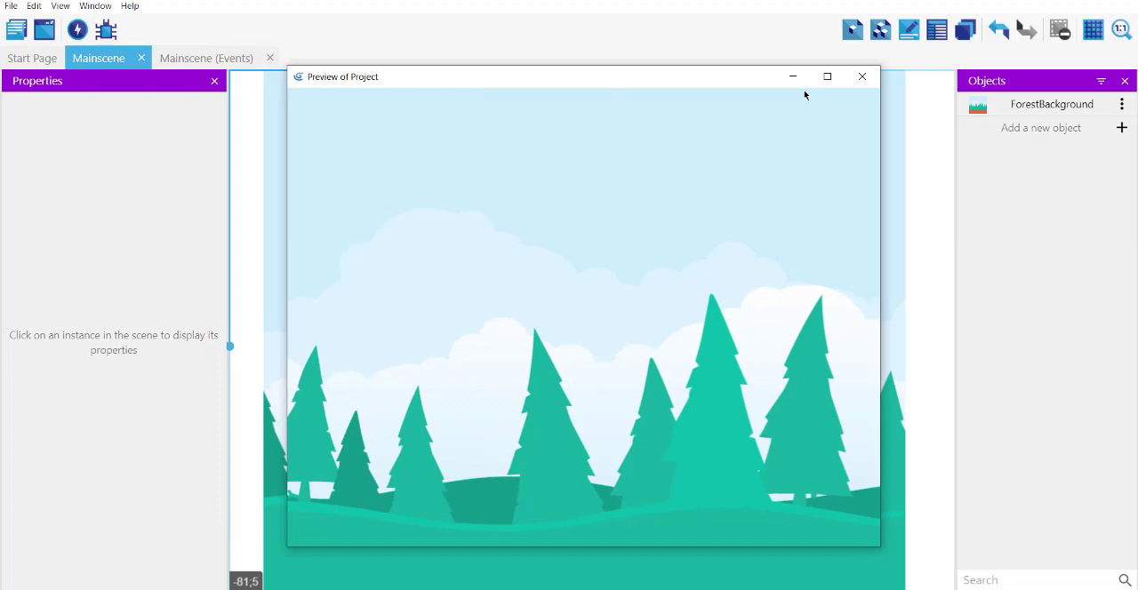
pyautogui.click(861, 76)
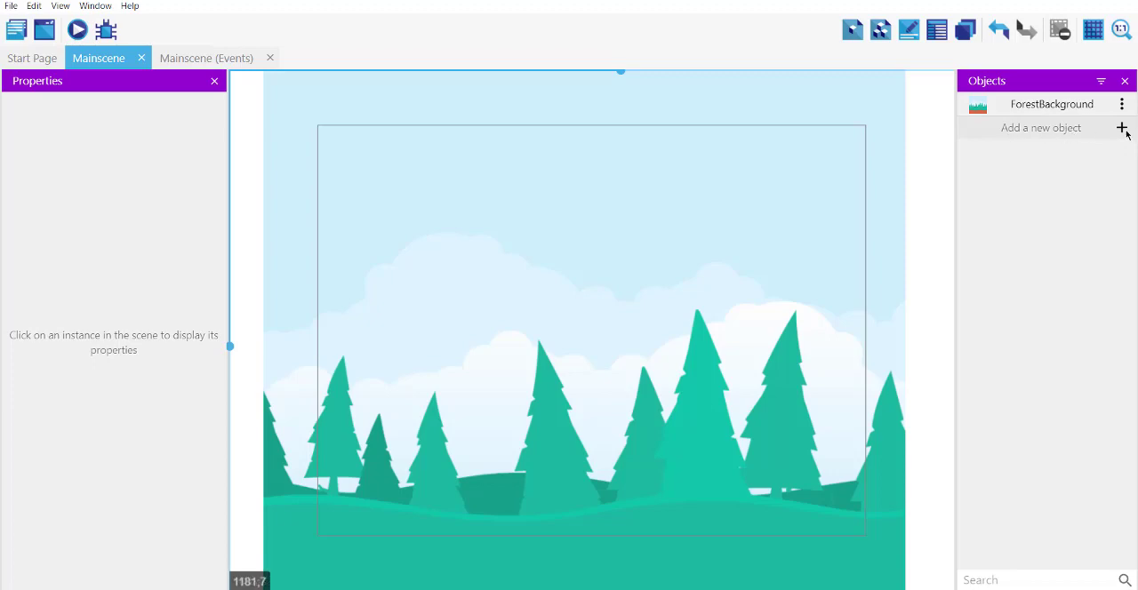
# - Create a new Particles emitter object from scratch
pyautogui.click(1121, 127)
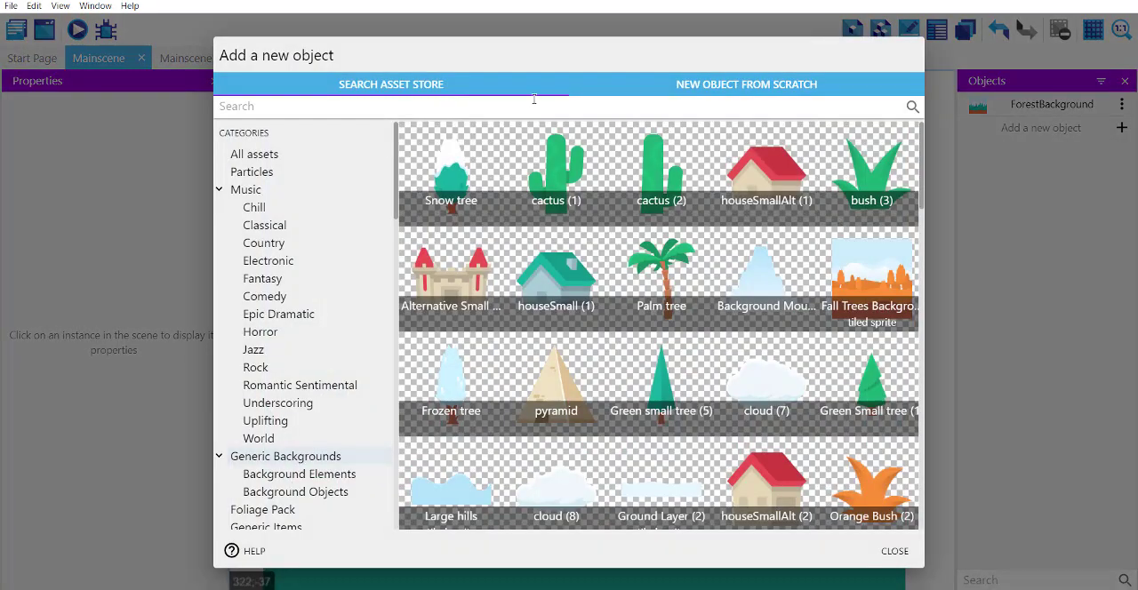
pyautogui.click(746, 84)
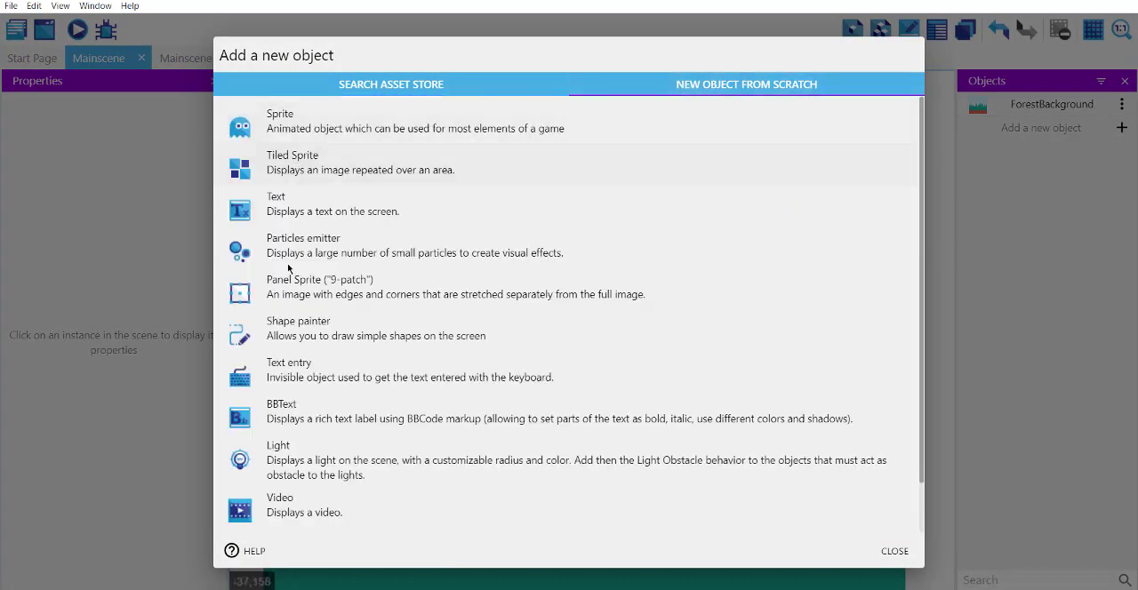
pyautogui.moveTo(332, 247)
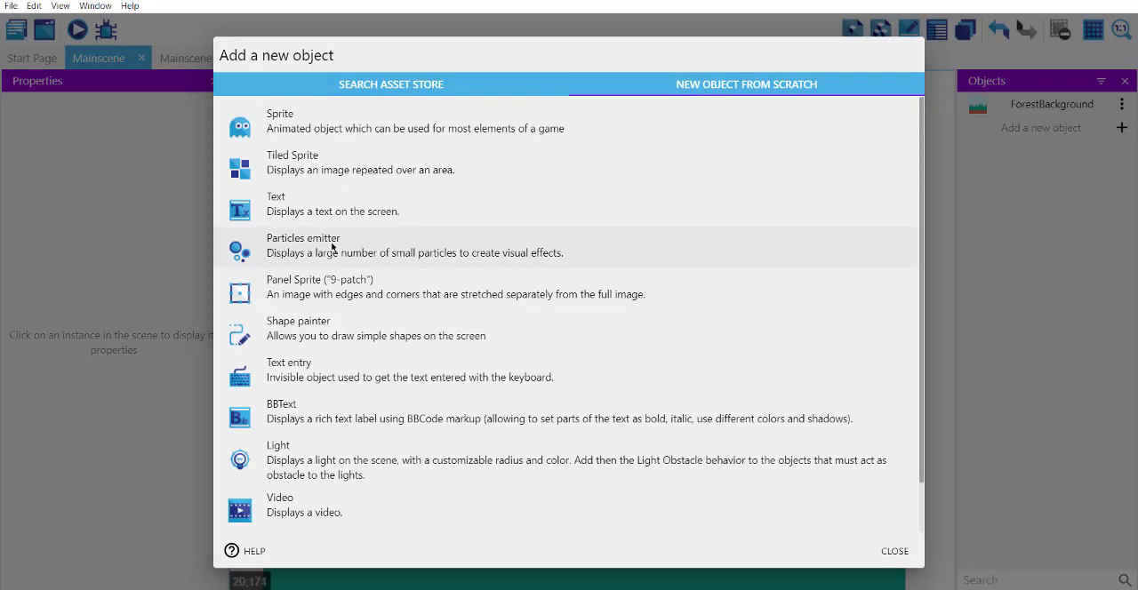
pyautogui.click(303, 245)
pyautogui.write('s')
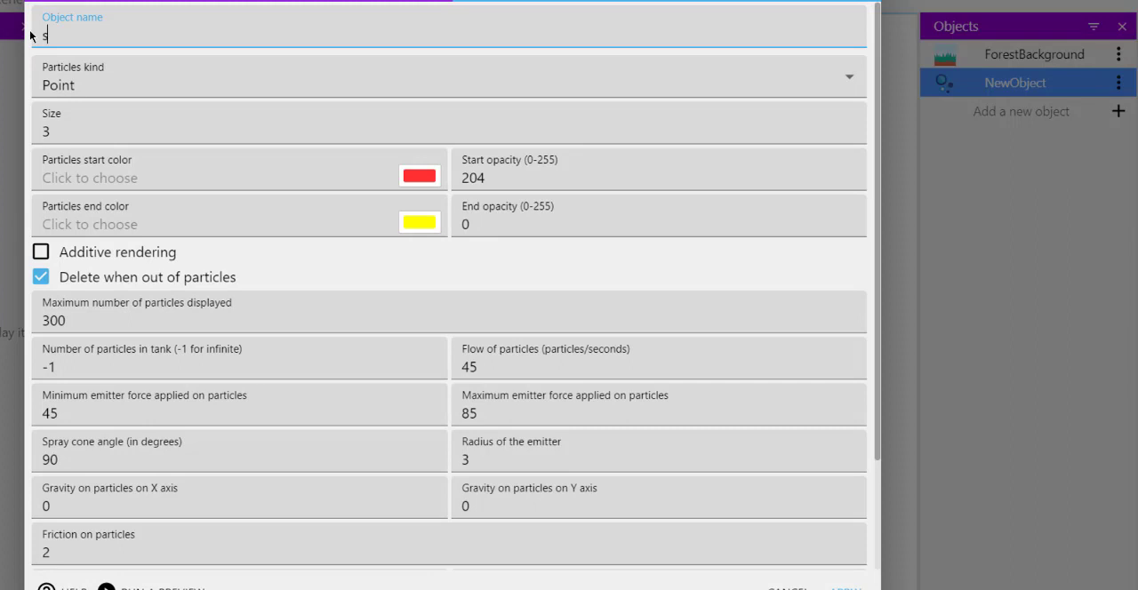
# - Name the emitter snow, make particles white, and set start opacity to 200
pyautogui.write('now')
pyautogui.click(449, 122)
pyautogui.write('2')
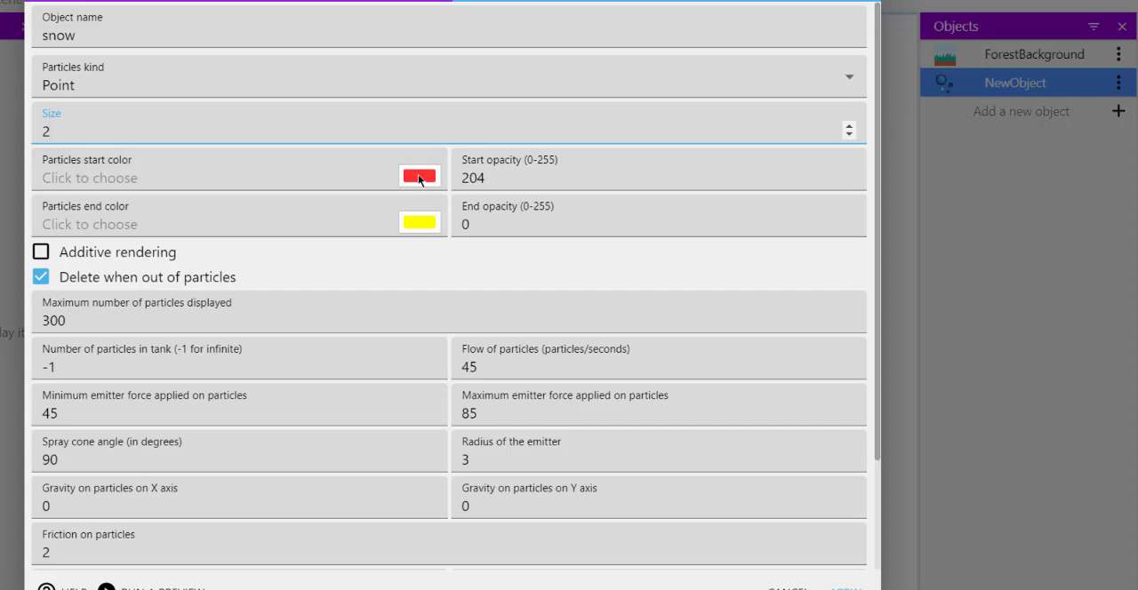
pyautogui.click(419, 176)
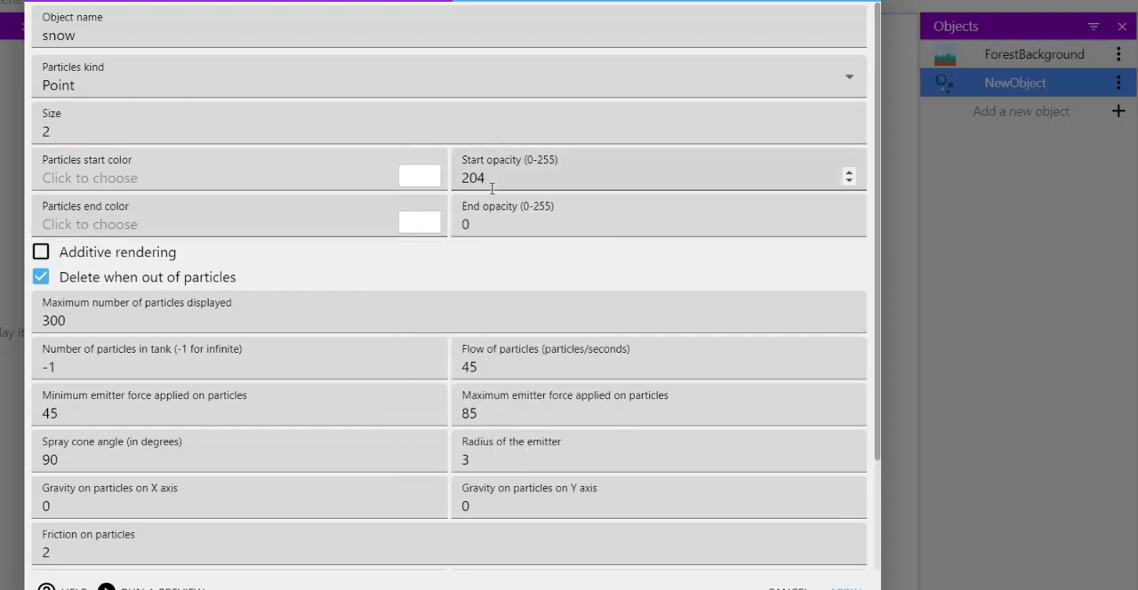
pyautogui.doubleClick(472, 178)
pyautogui.write('255')
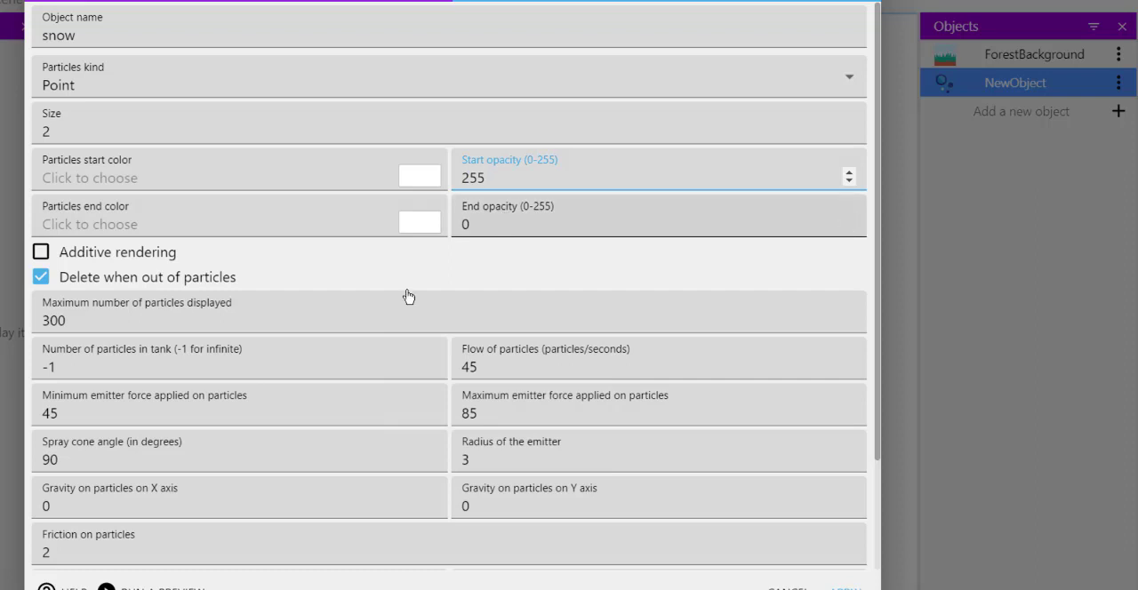
pyautogui.scroll(-3)
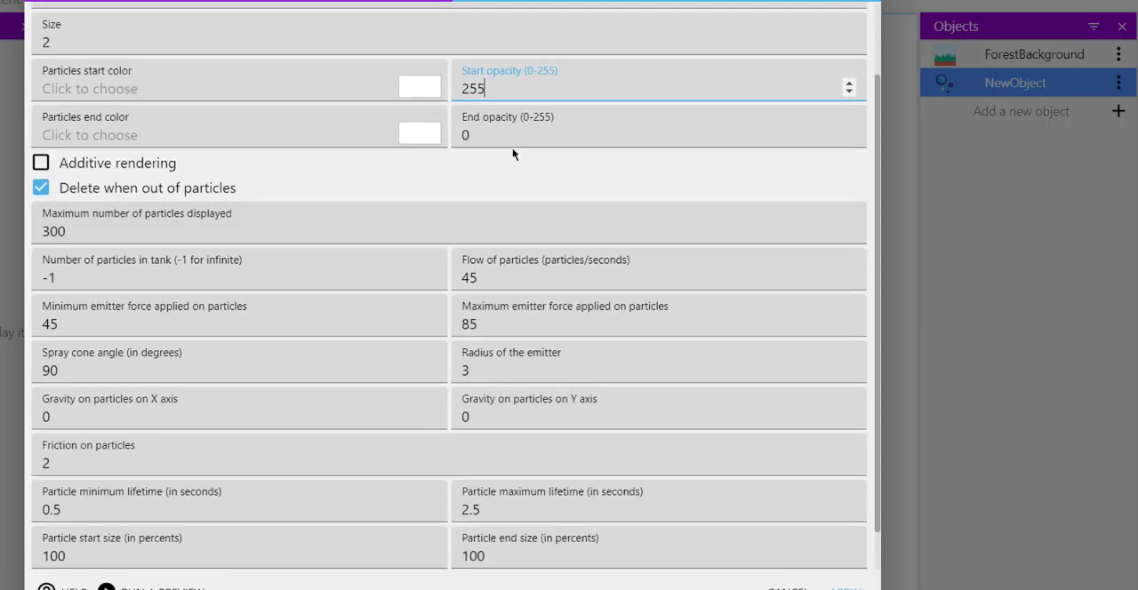
pyautogui.moveTo(22, 237)
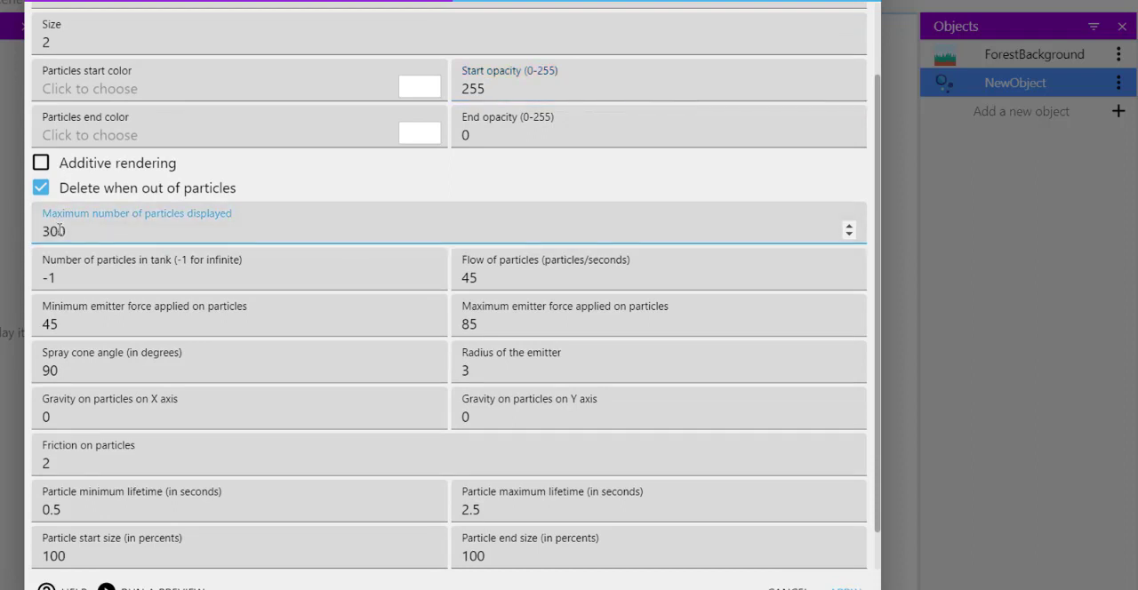
pyautogui.write('200')
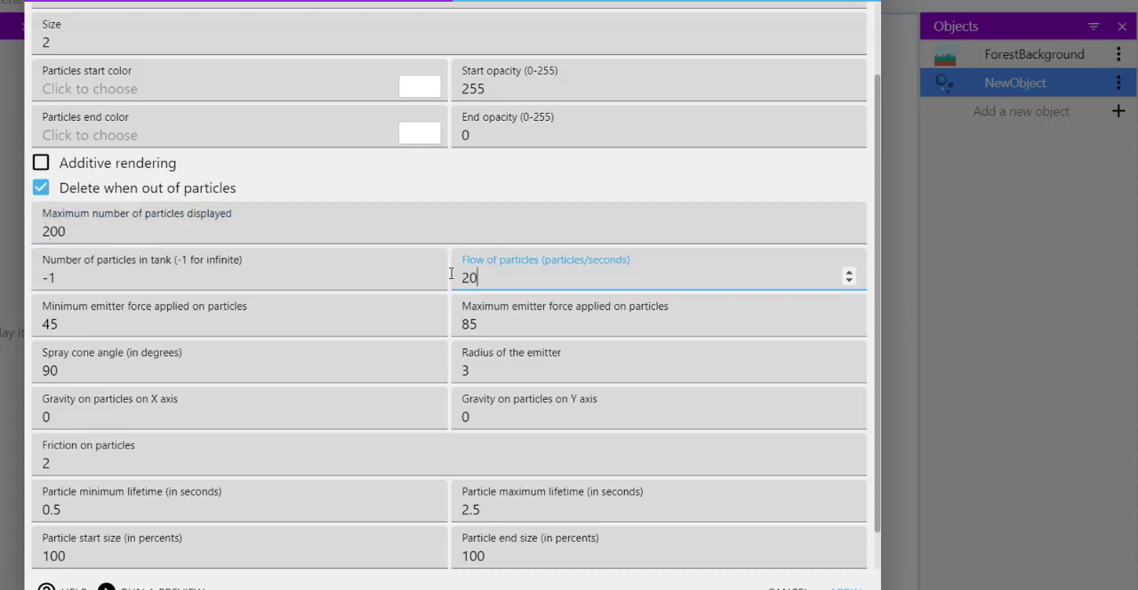
pyautogui.moveTo(449, 278)
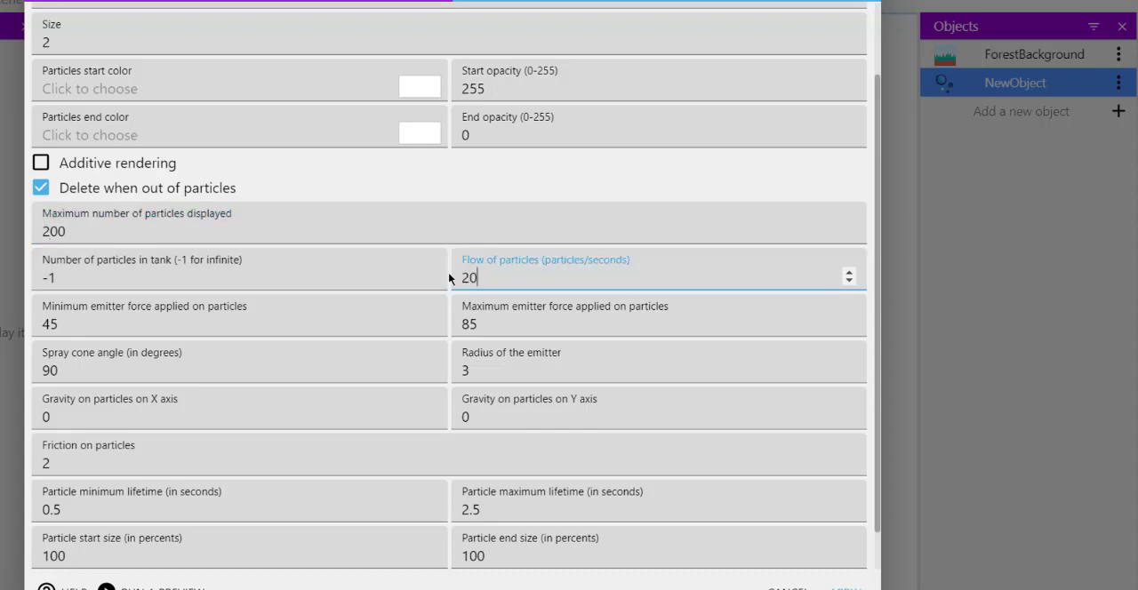
# - Set emitter force 40 to 60, spray cone angle 1, and radius 400
pyautogui.click(178, 323)
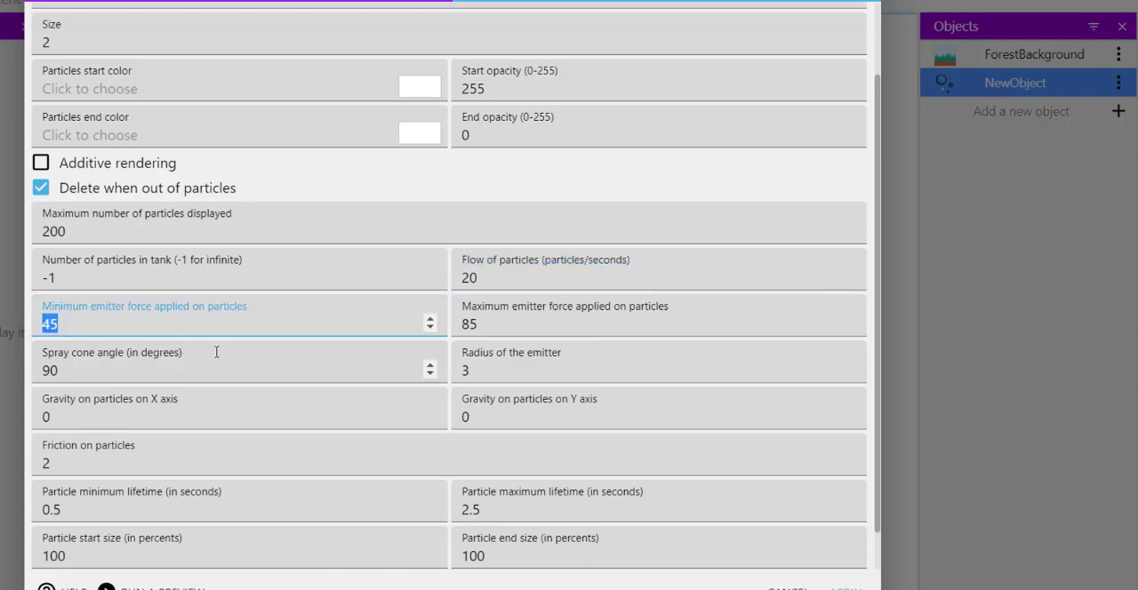
pyautogui.write('40')
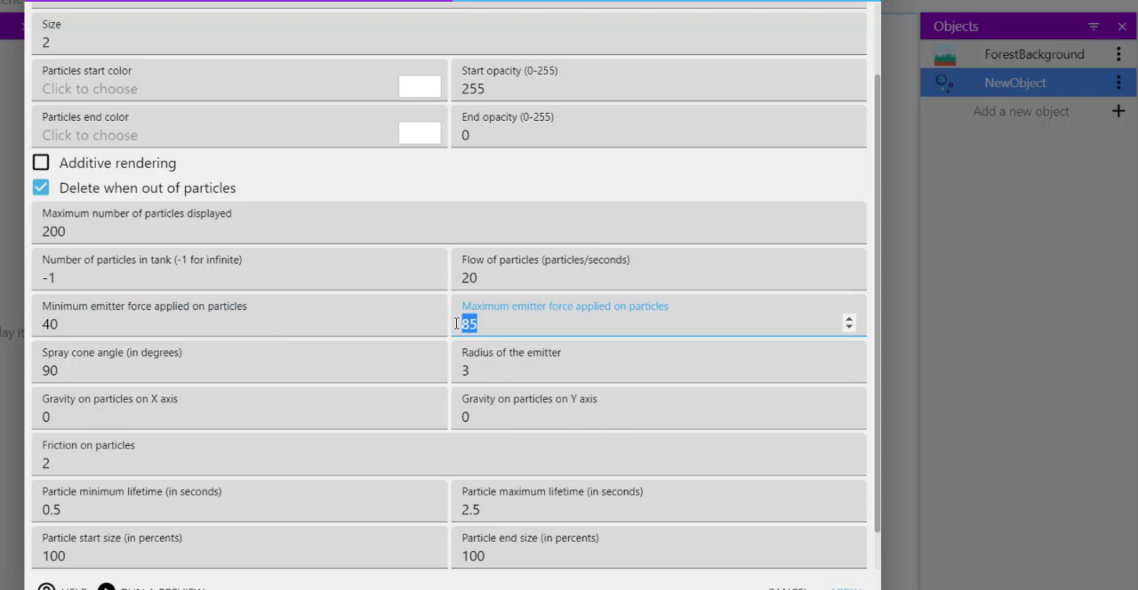
pyautogui.write('60')
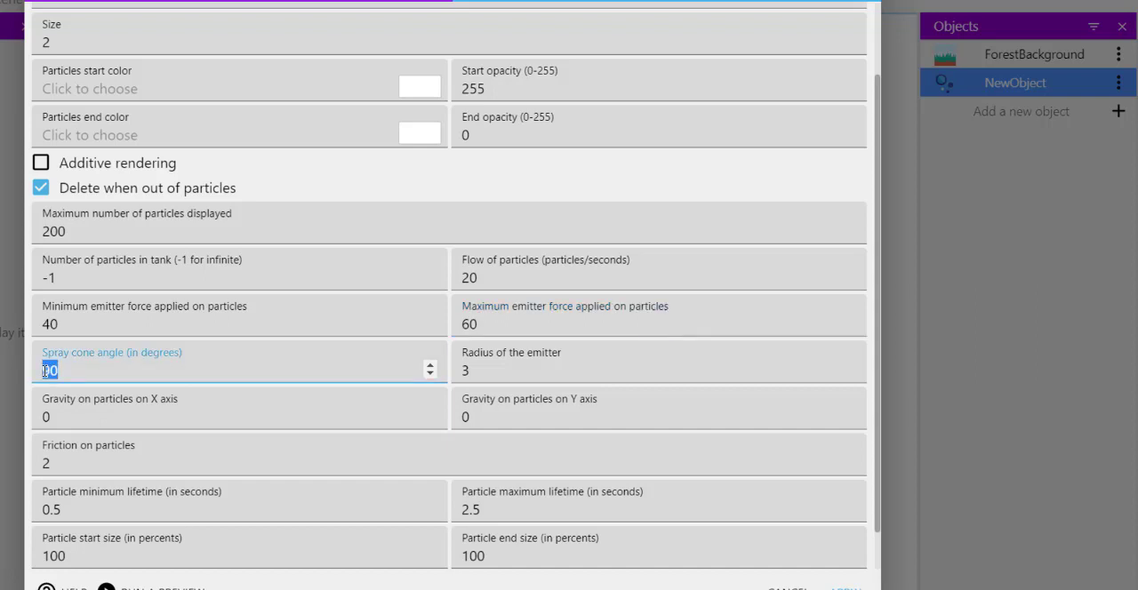
pyautogui.write('1')
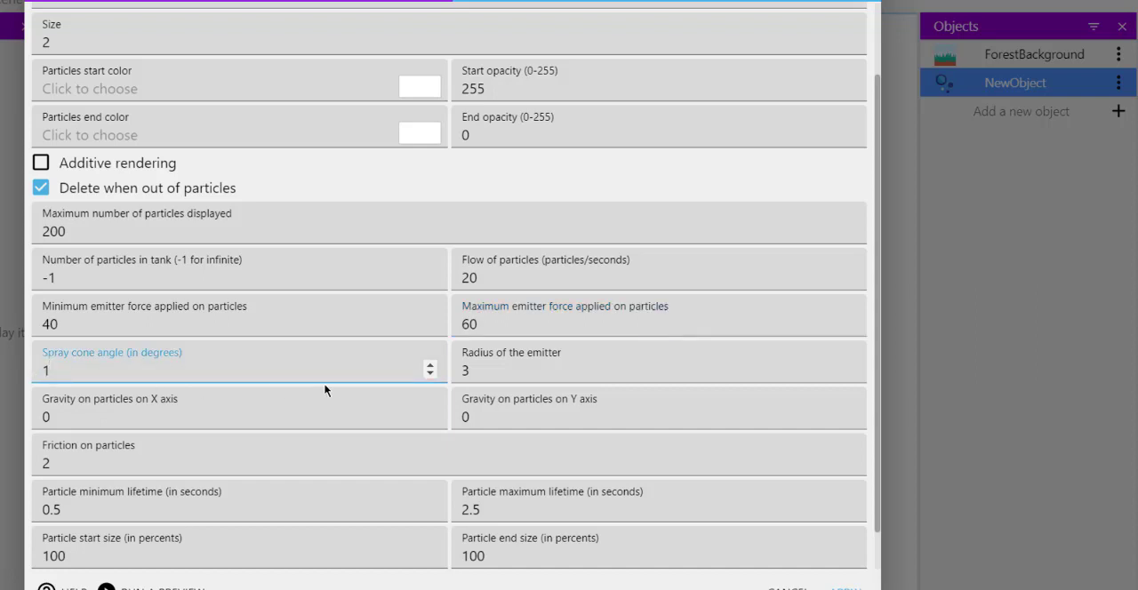
pyautogui.moveTo(445, 389)
pyautogui.write('4')
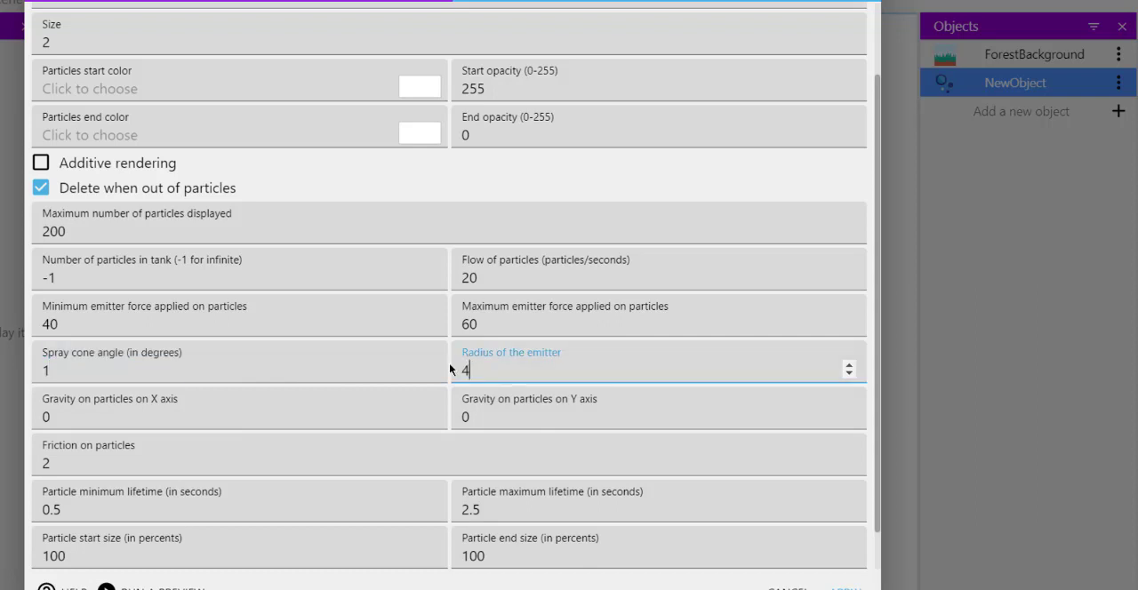
pyautogui.write('00')
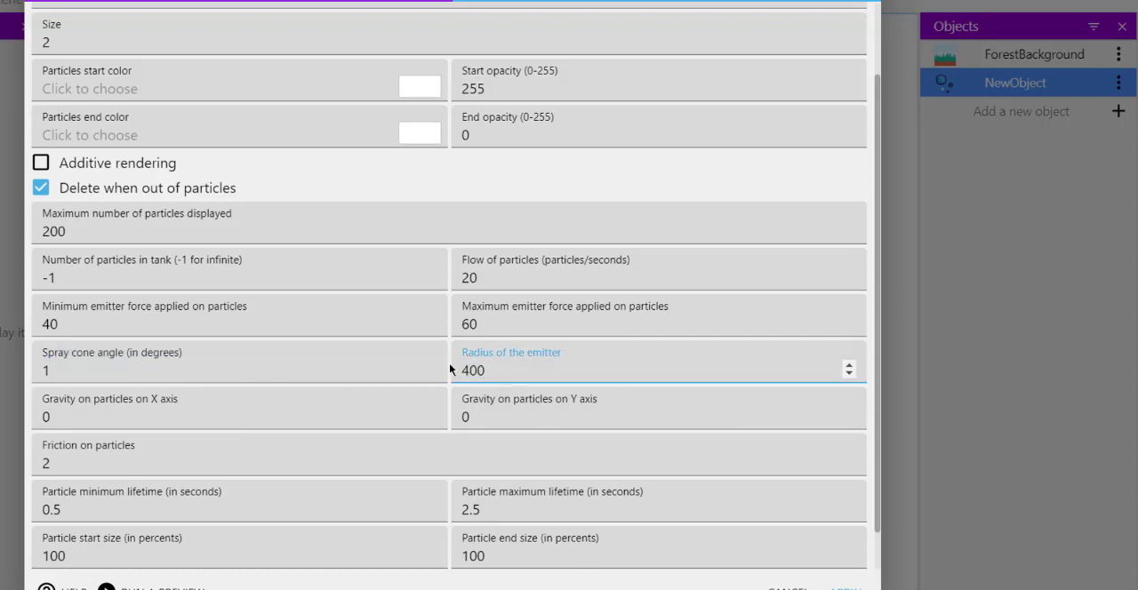
# - Set both particle lifetime values to 10
pyautogui.click(498, 370)
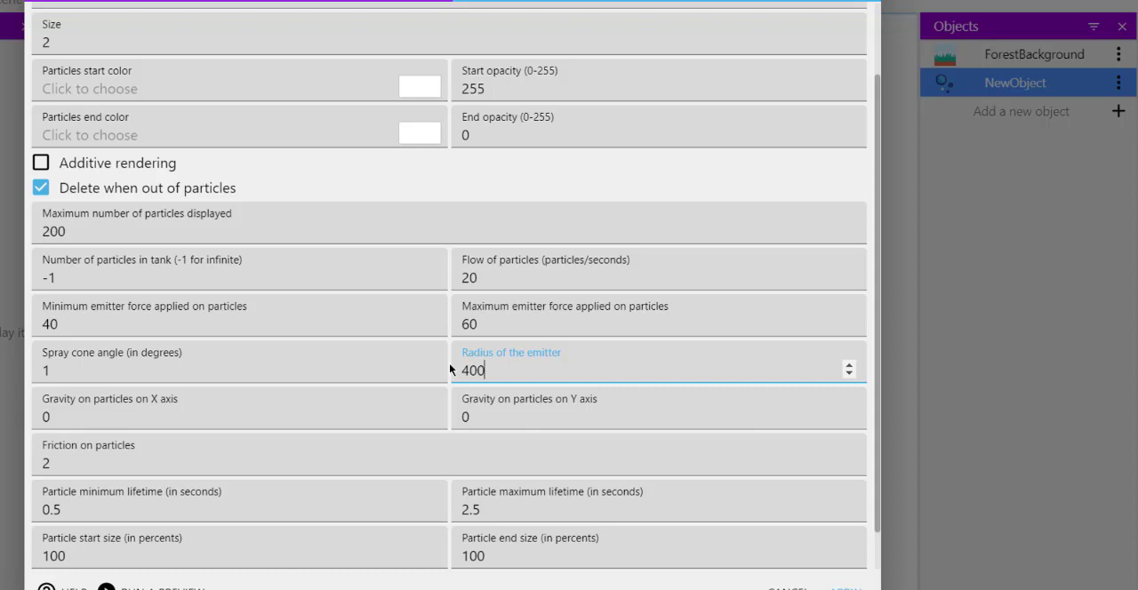
pyautogui.scroll(-3)
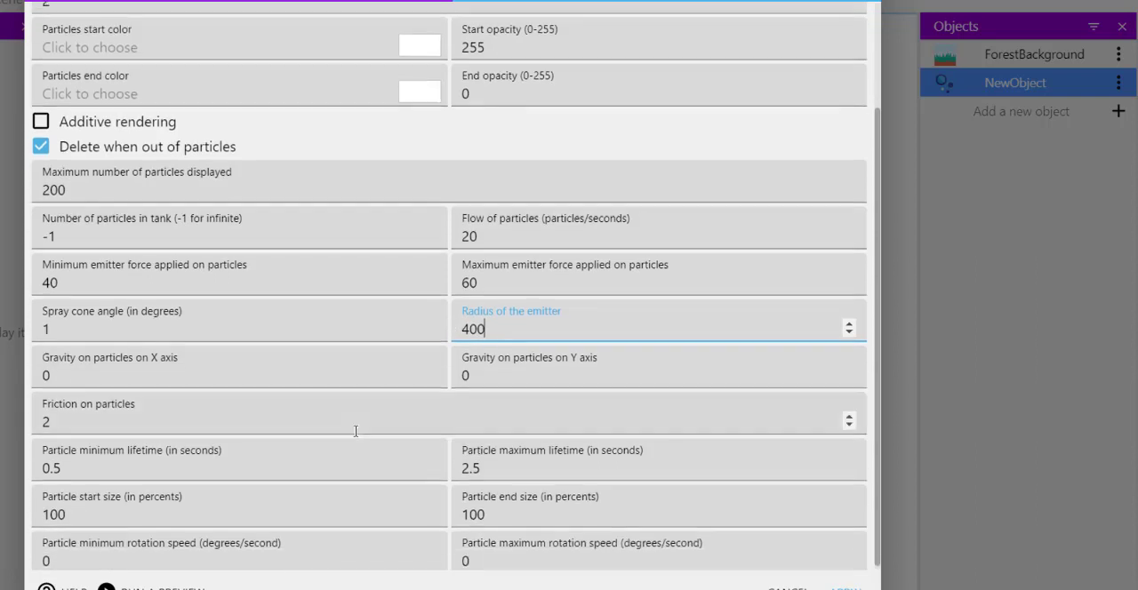
pyautogui.scroll(3)
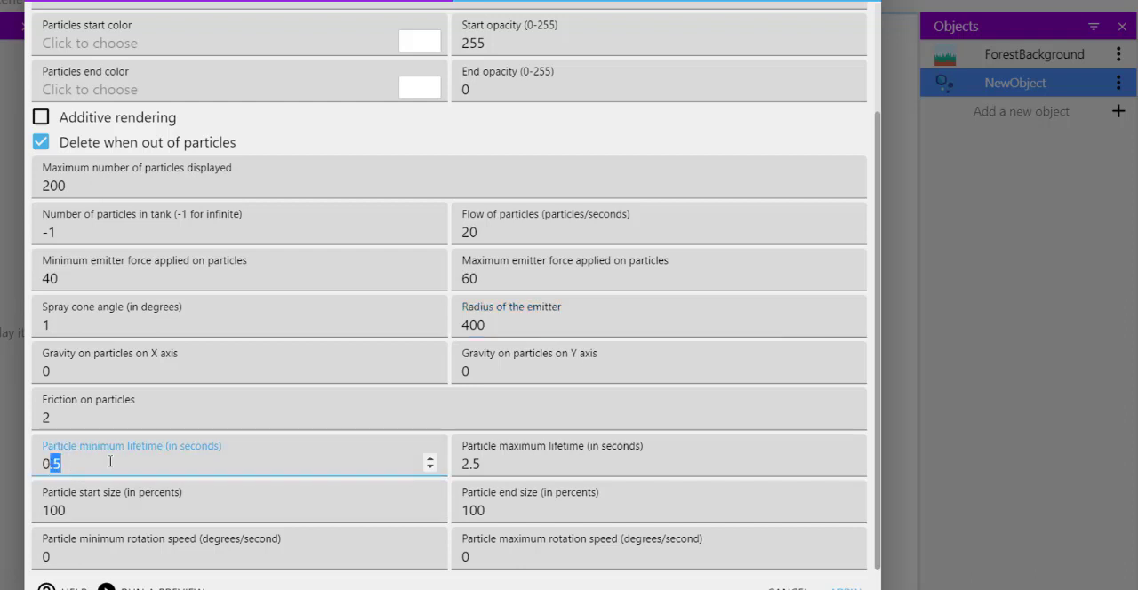
pyautogui.write('10')
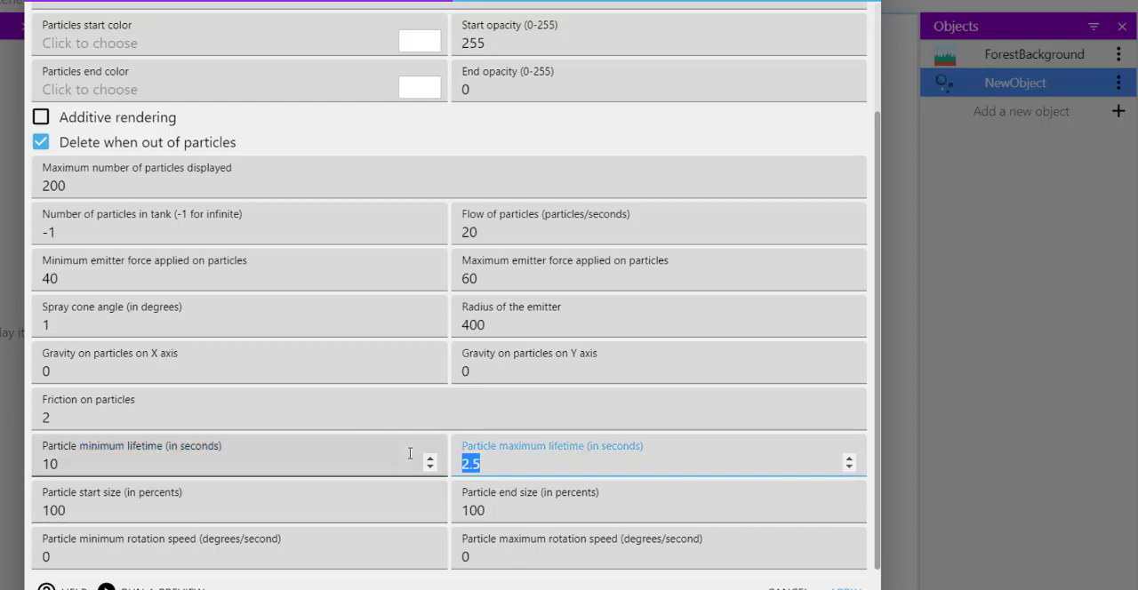
pyautogui.write('10')
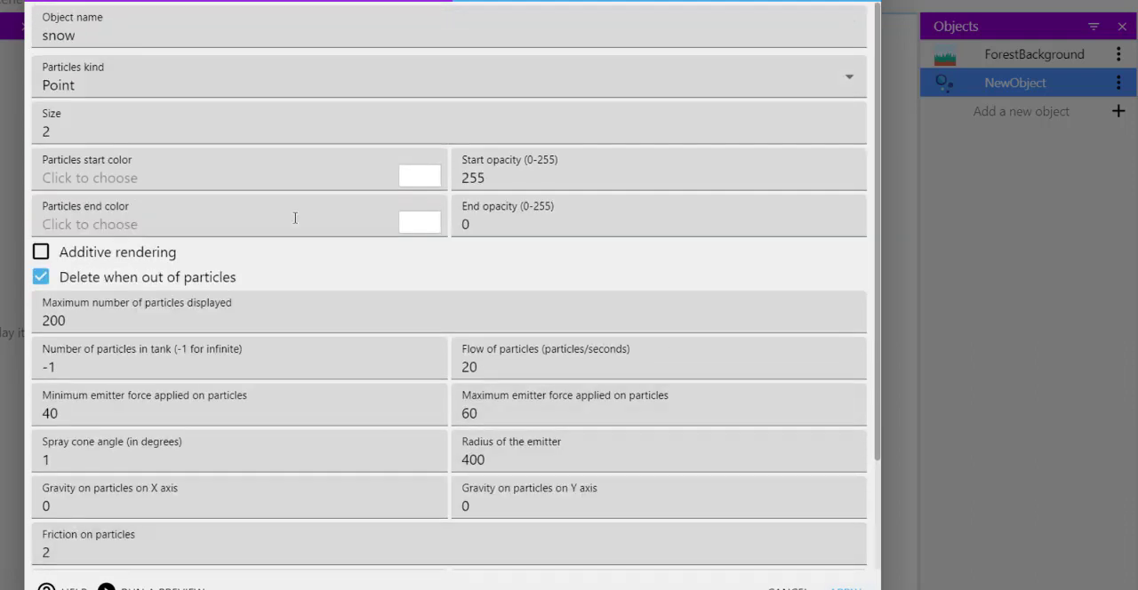
pyautogui.moveTo(587, 140)
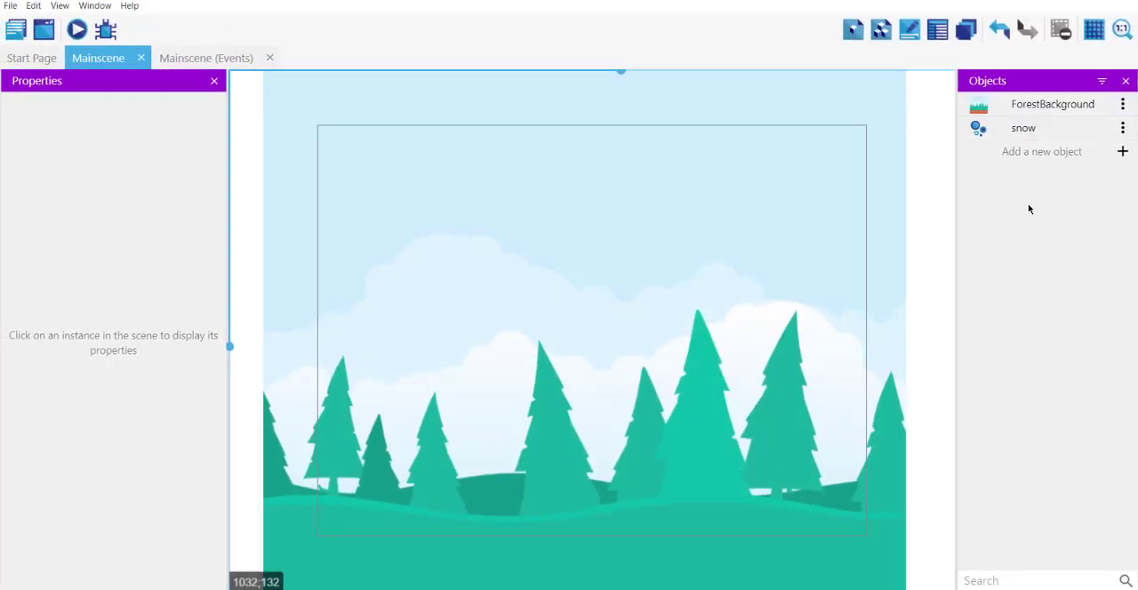
# - Place the snow emitter across the top, sized 667 by 128, and save
pyautogui.click(1023, 128)
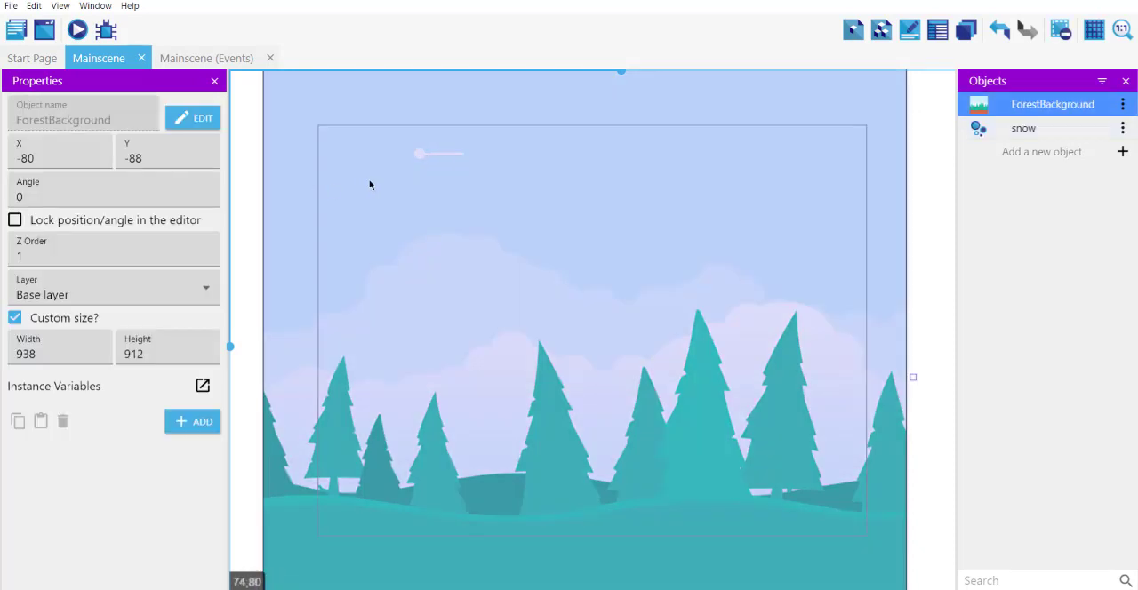
pyautogui.moveTo(434, 161)
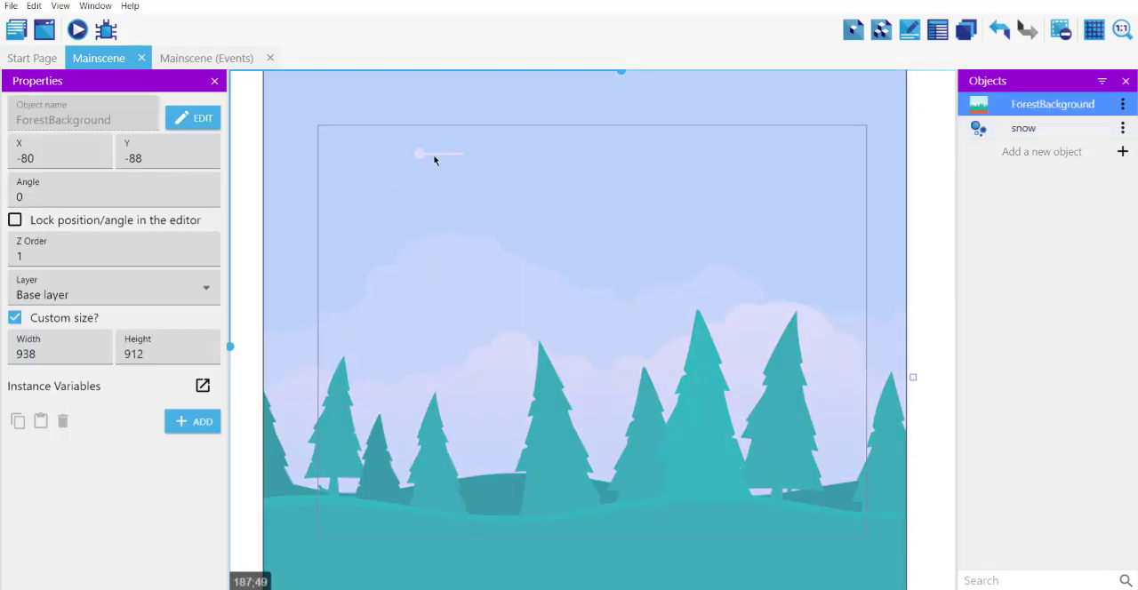
pyautogui.click(1023, 127)
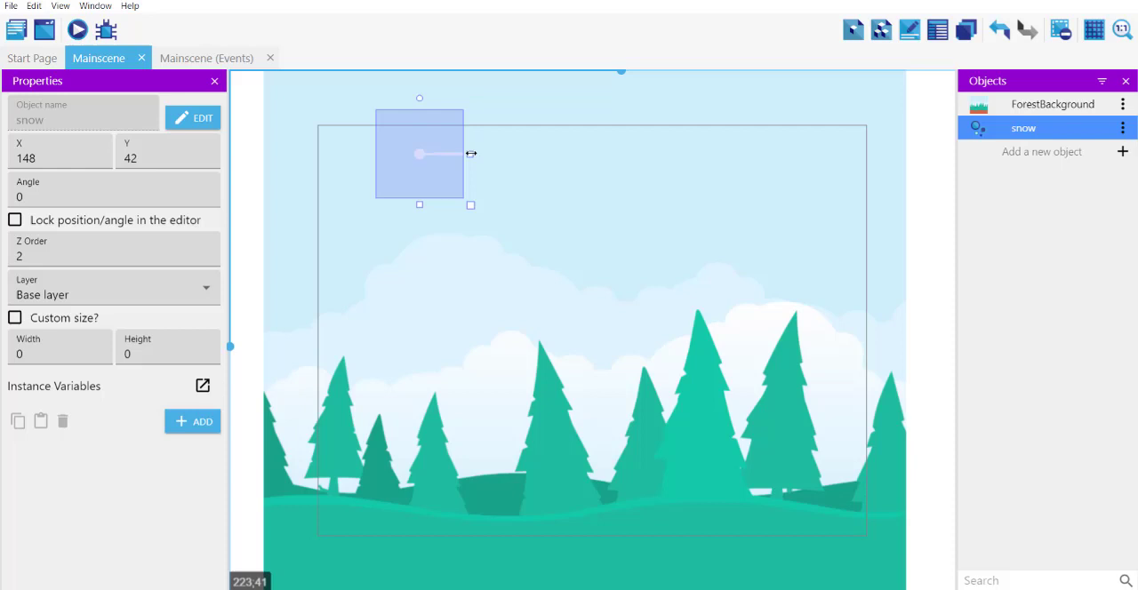
pyautogui.moveTo(470, 153); pyautogui.dragTo(831, 156)
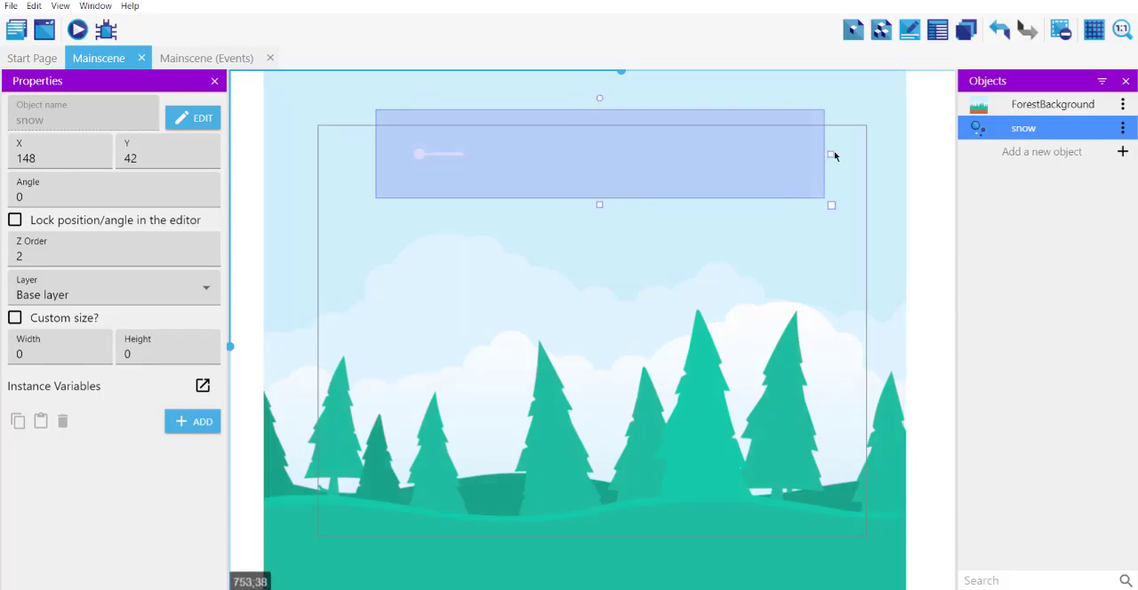
pyautogui.click(1043, 103)
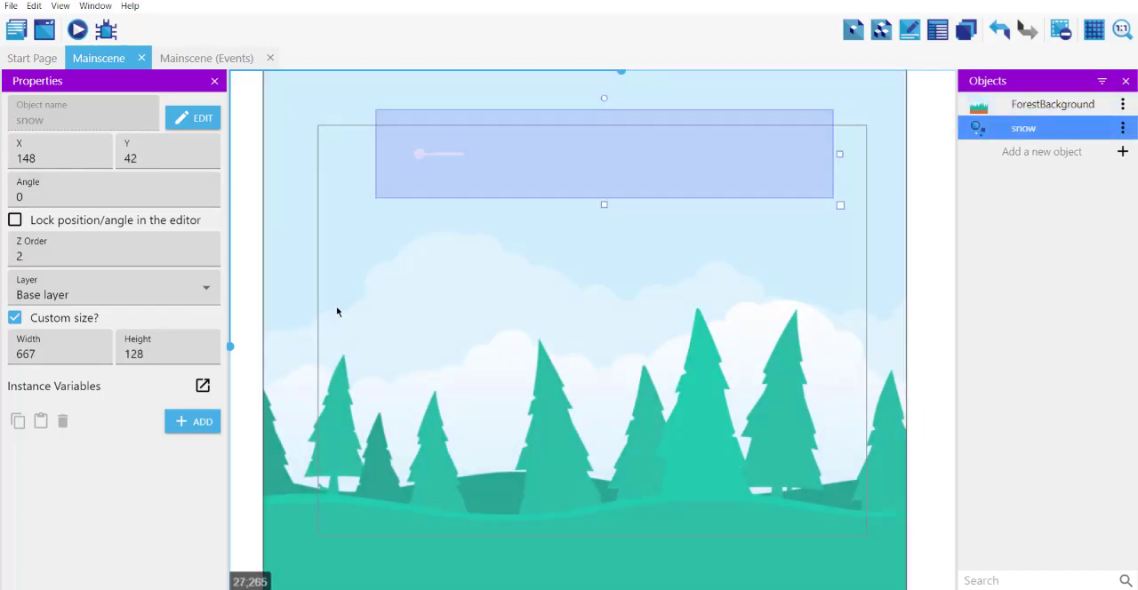
pyautogui.click(77, 30)
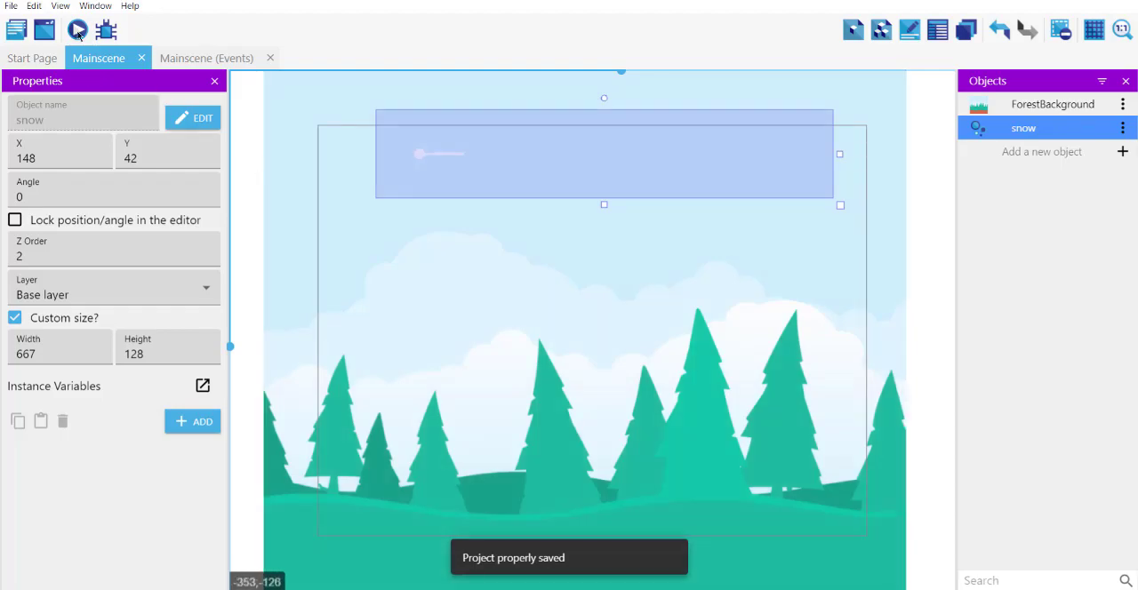
# - Preview the scene showing faint snow falling over the forest
pyautogui.click(77, 28)
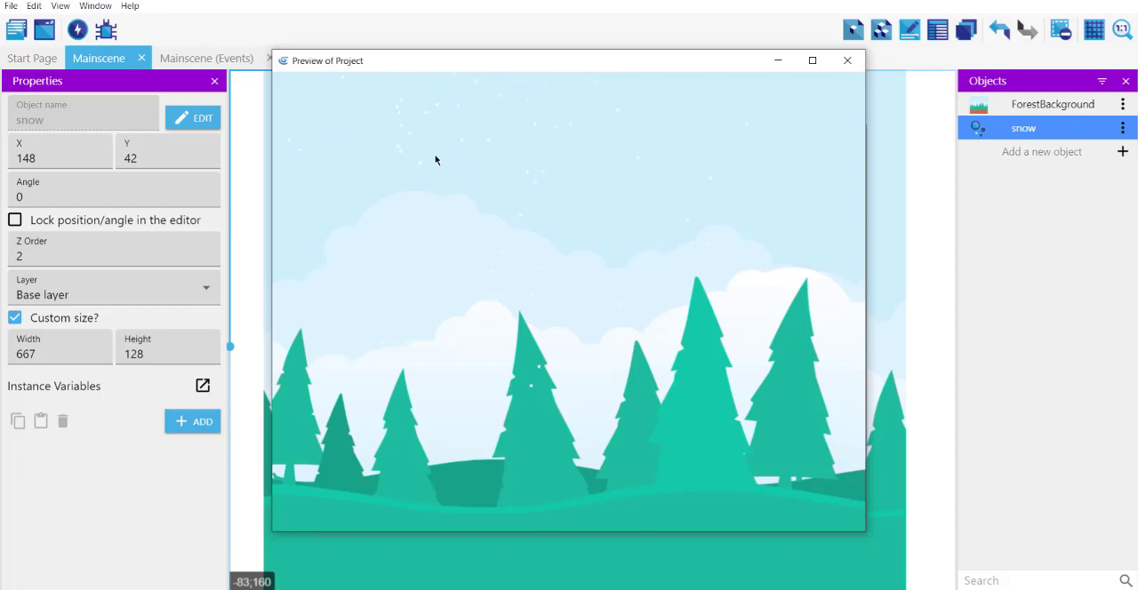
pyautogui.moveTo(549, 175)
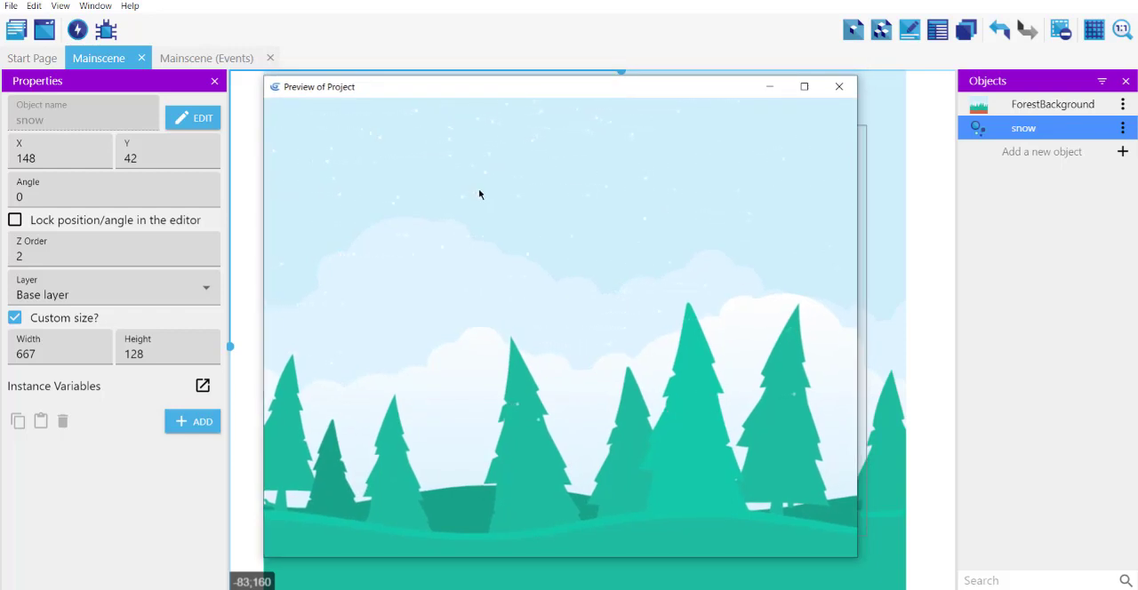
pyautogui.moveTo(723, 211)
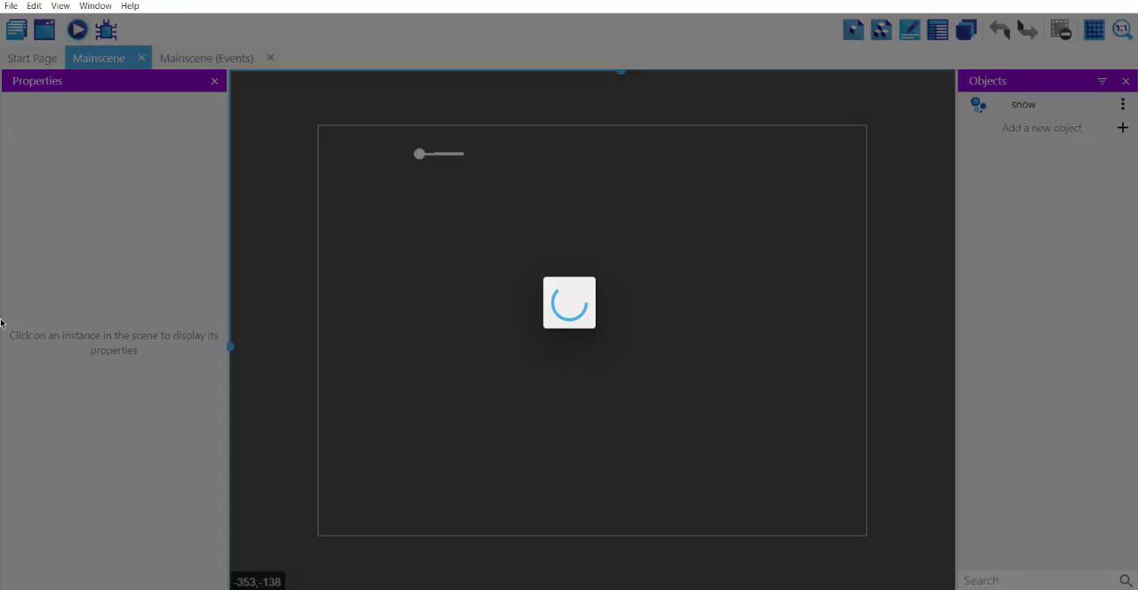
# - Preview without the background, close it, then preview the snow aimed at 90 degrees
pyautogui.click(79, 28)
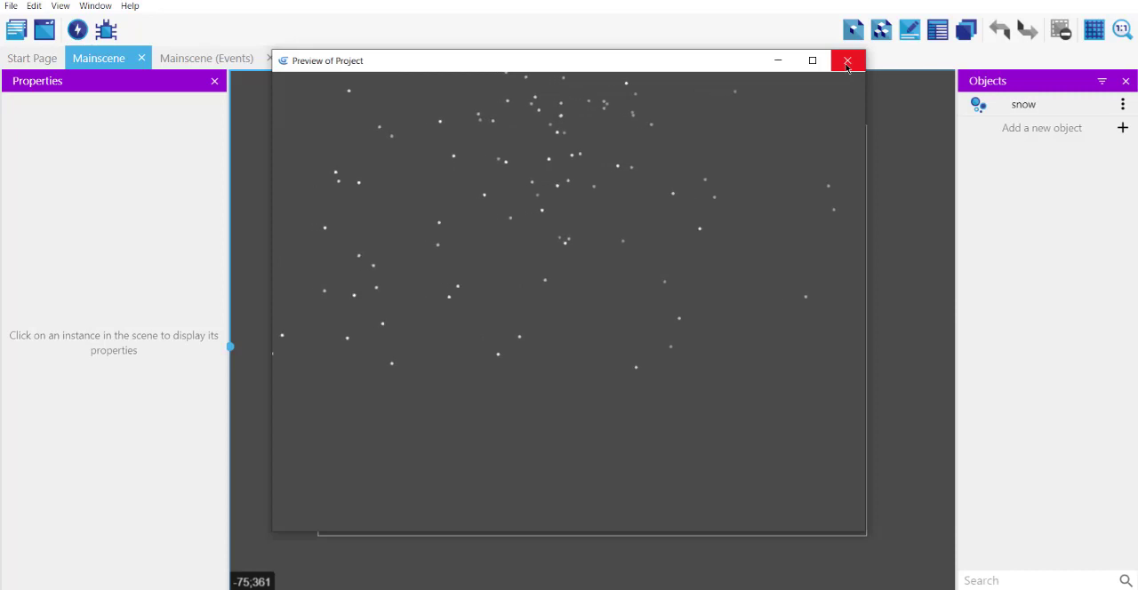
pyautogui.click(843, 59)
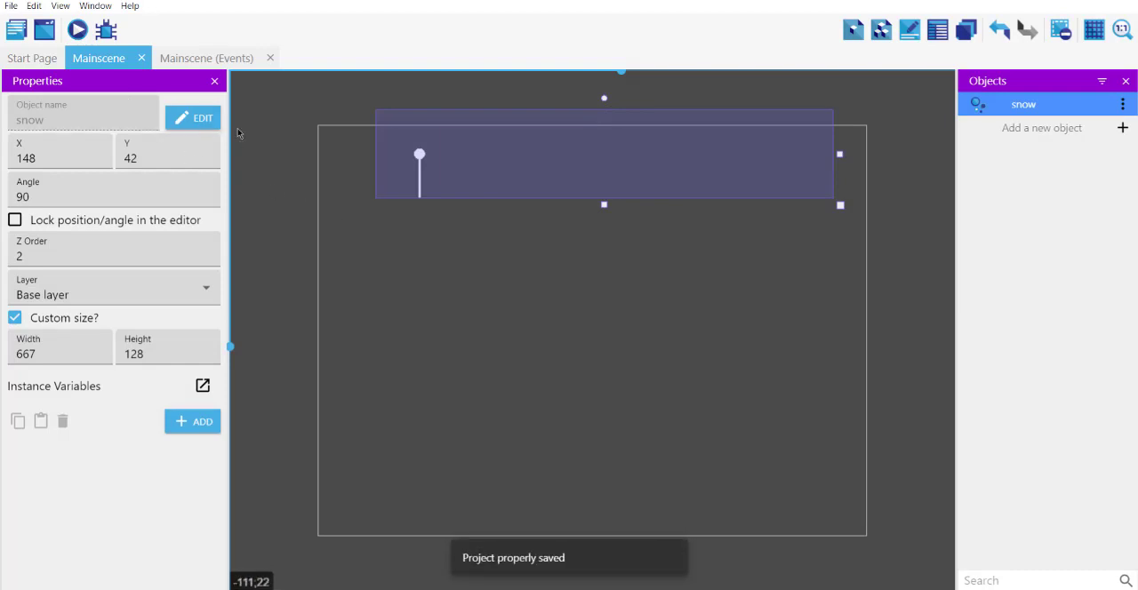
pyautogui.click(78, 28)
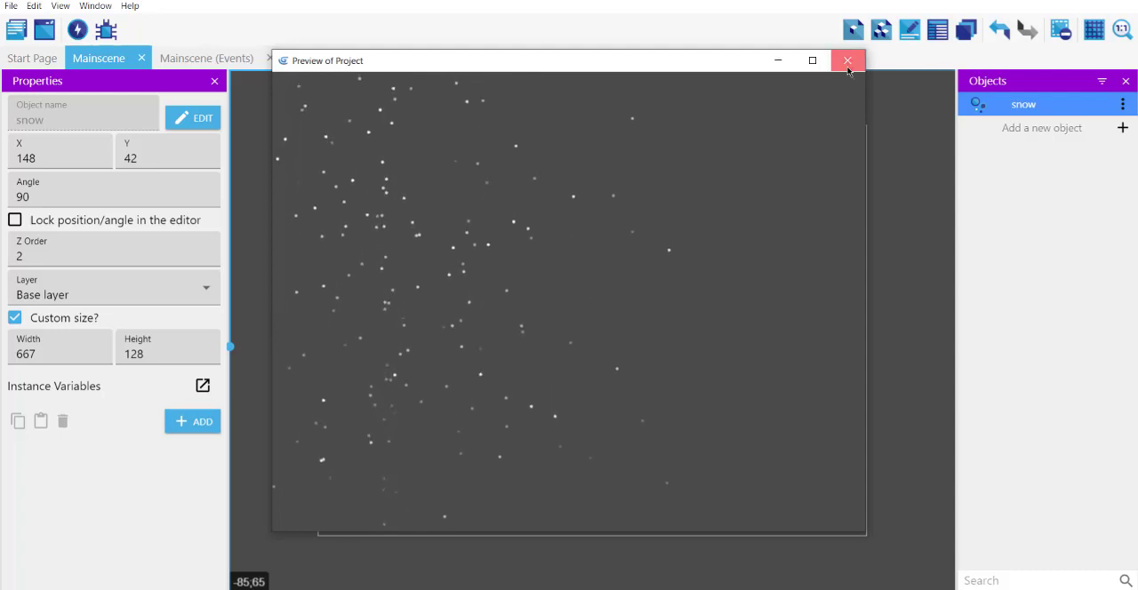
pyautogui.click(847, 61)
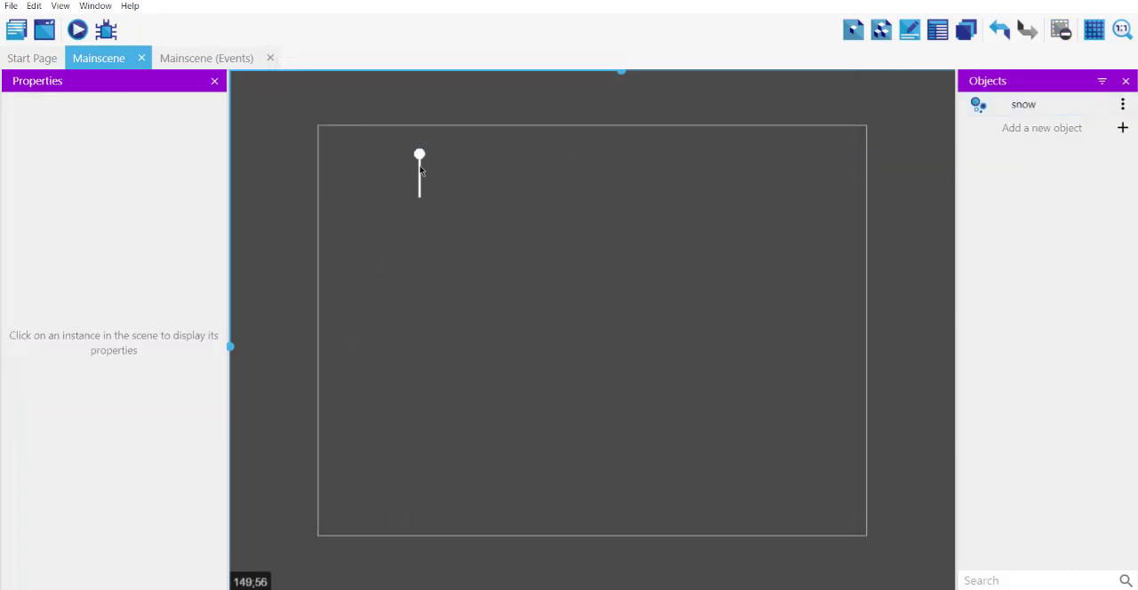
pyautogui.moveTo(1046, 155)
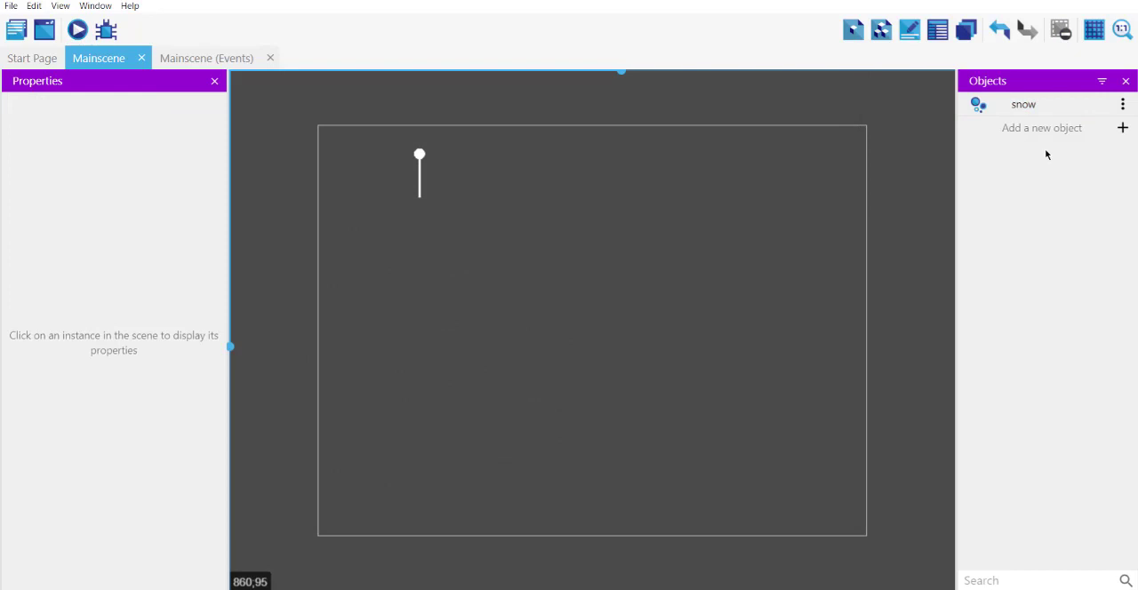
pyautogui.click(1023, 104)
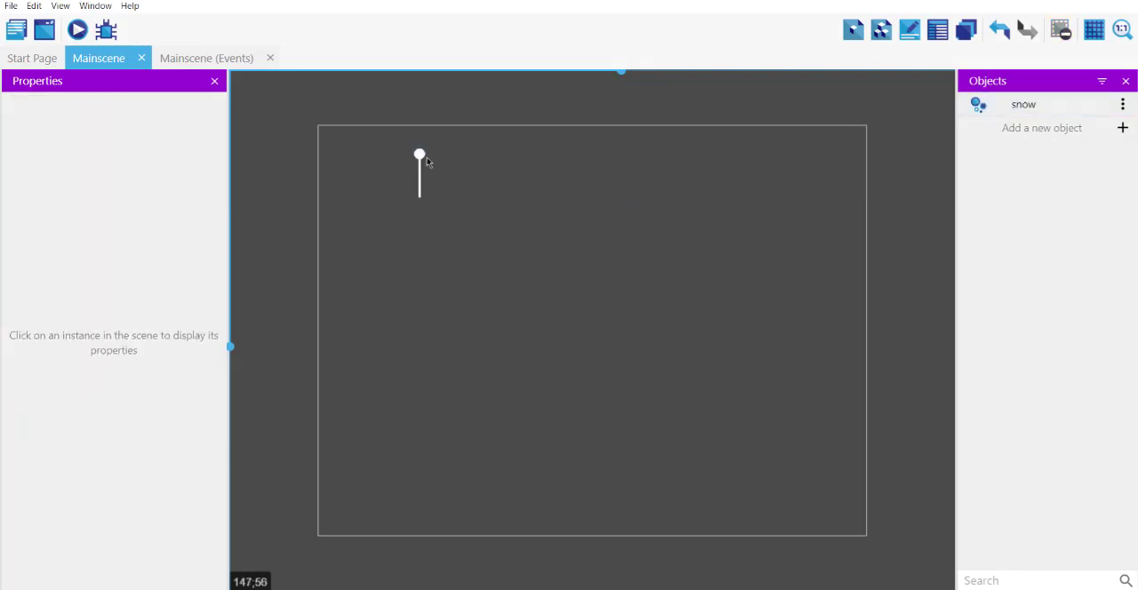
pyautogui.moveTo(343, 225)
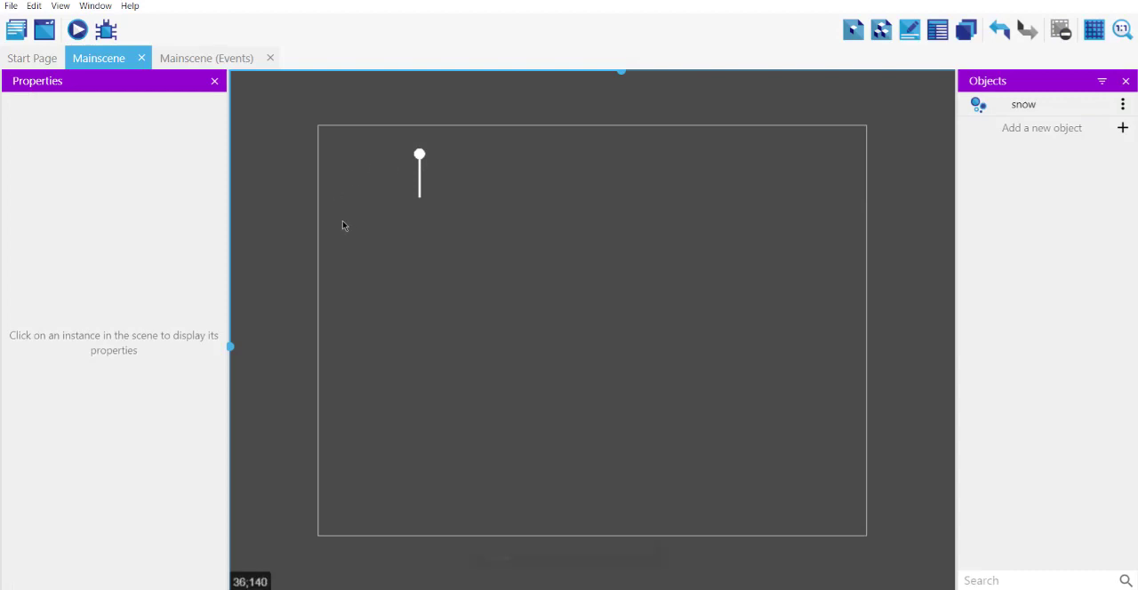
pyautogui.click(78, 28)
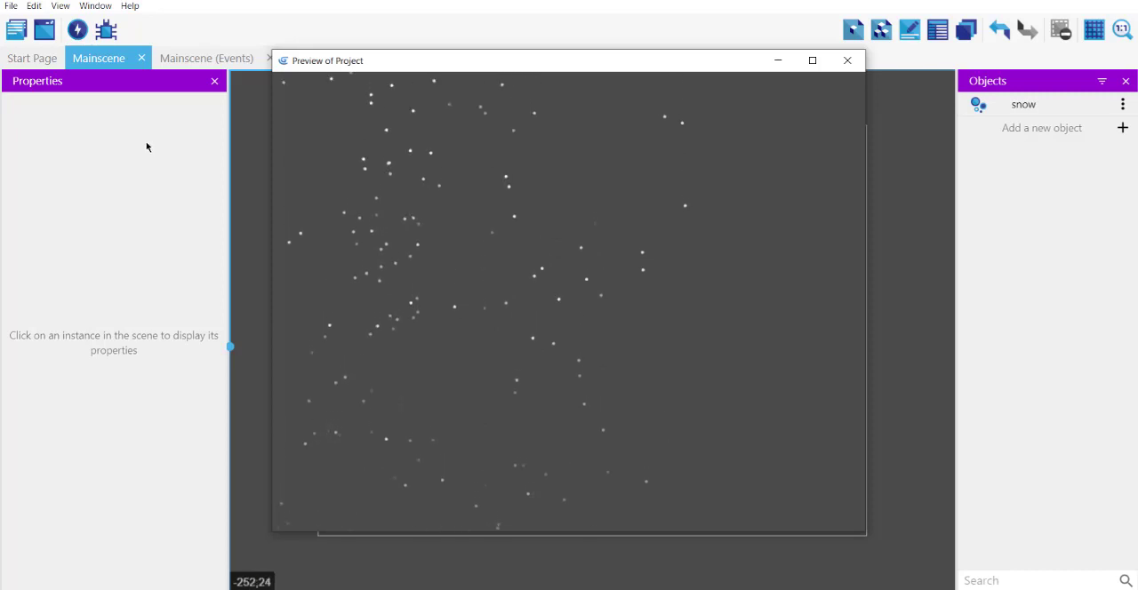
pyautogui.click(846, 60)
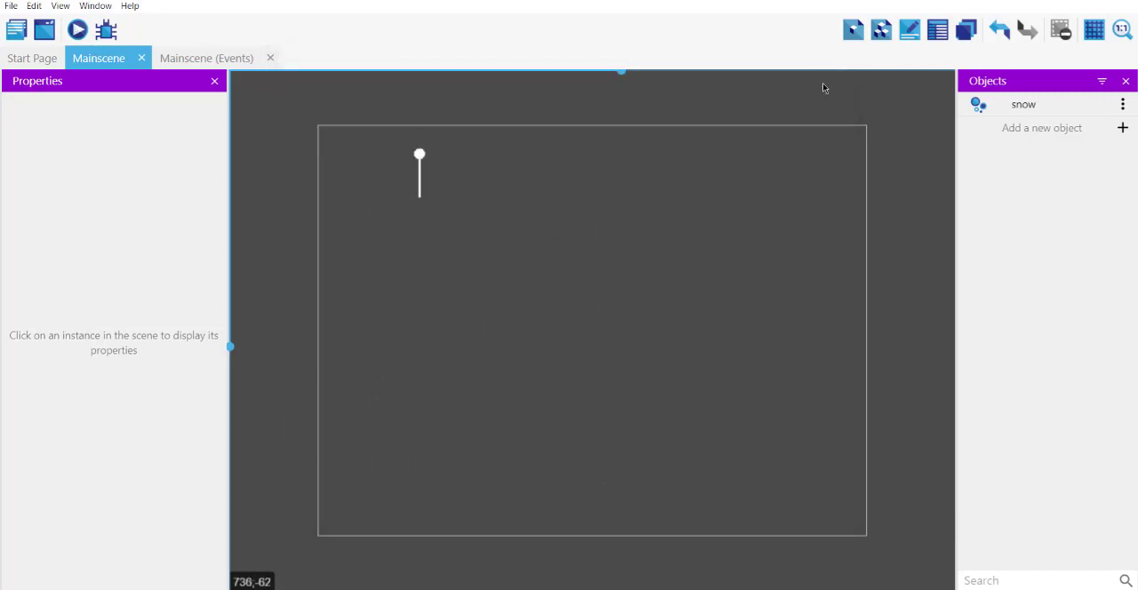